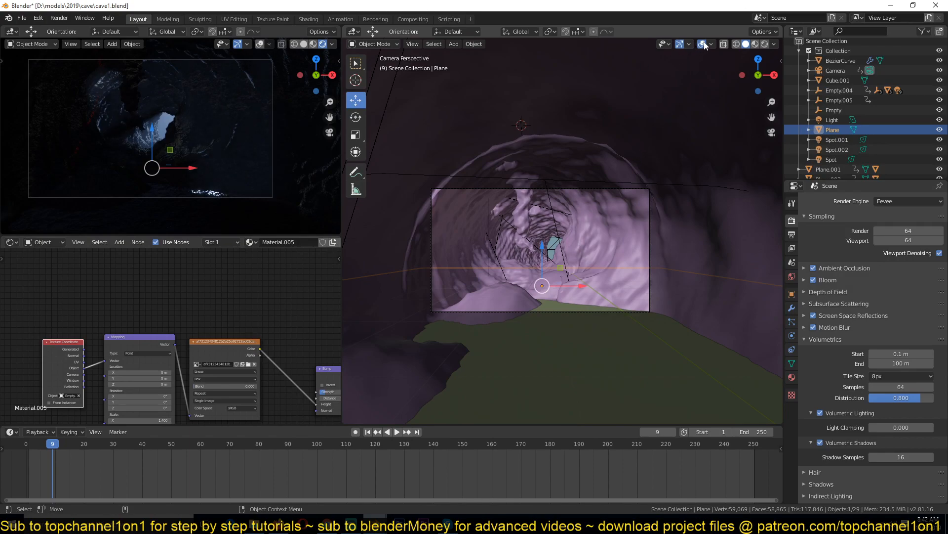
Play back and scrub through the existing cave animation to review it
{"action": "left_click", "coordinate": [395, 432]}
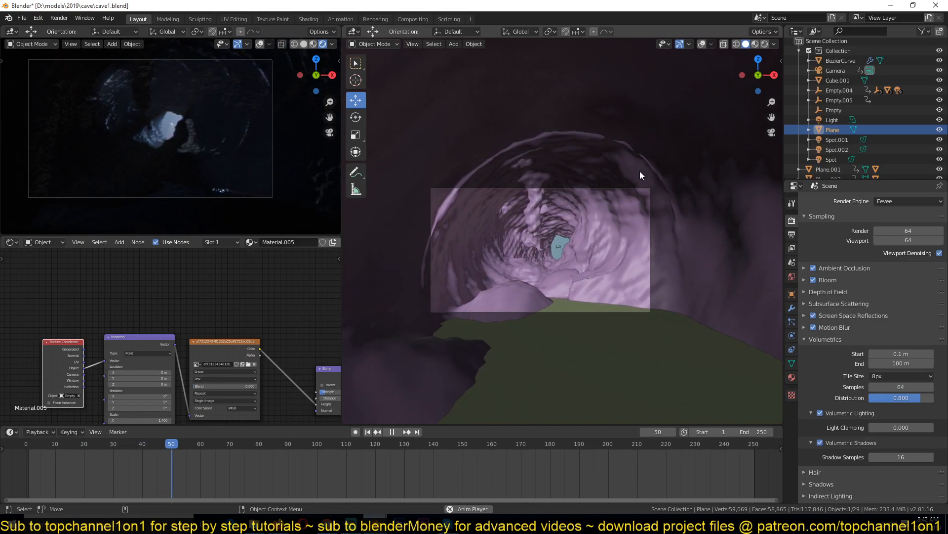
{"action": "left_click", "coordinate": [241, 444]}
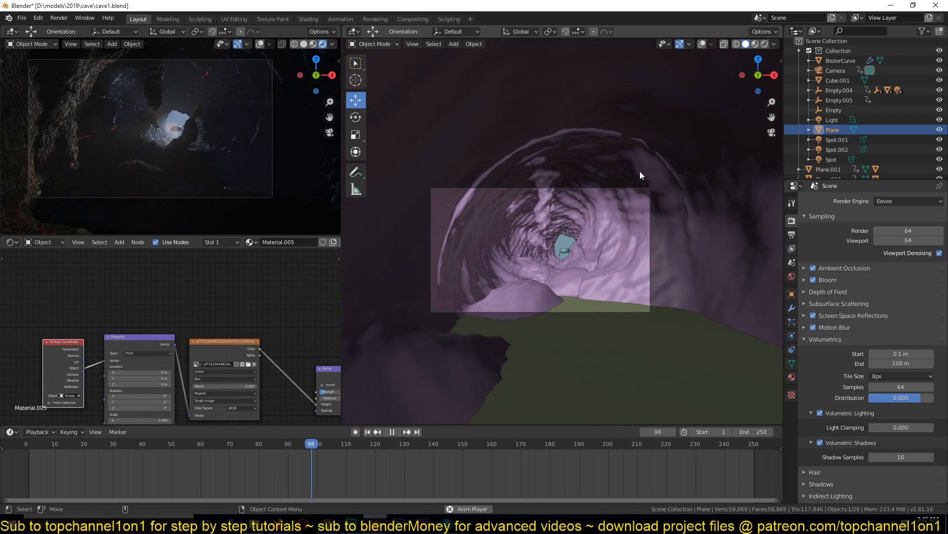
{"action": "left_click", "coordinate": [392, 431]}
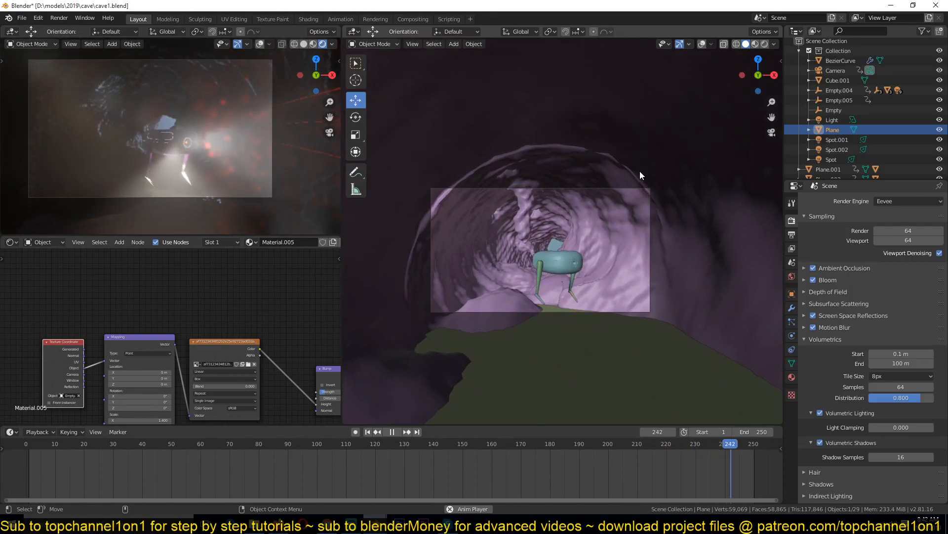
{"action": "left_click", "coordinate": [72, 444]}
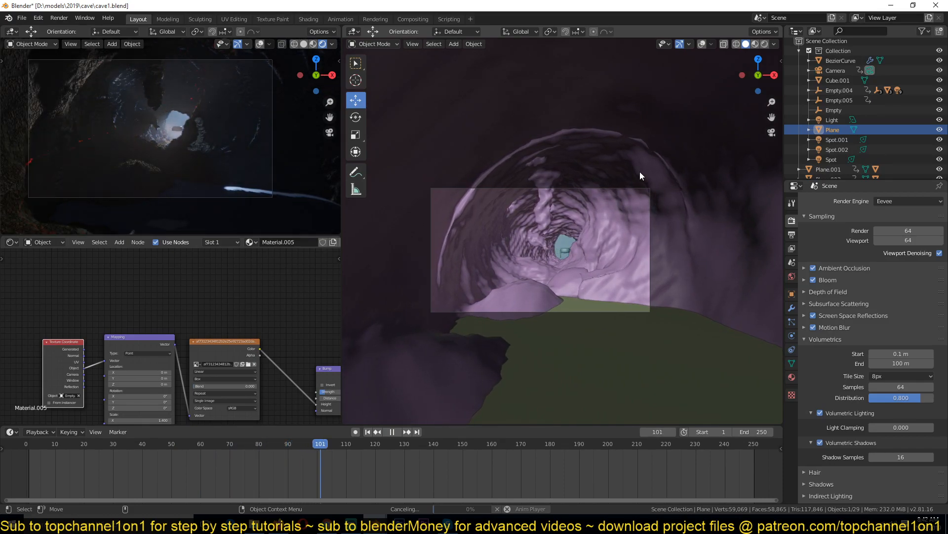
{"action": "left_click", "coordinate": [392, 432]}
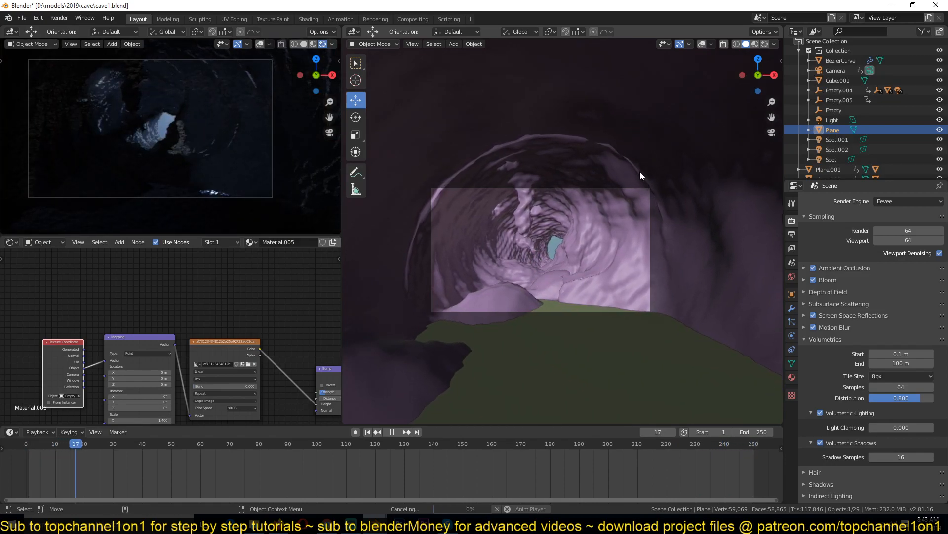
{"action": "left_click", "coordinate": [391, 432]}
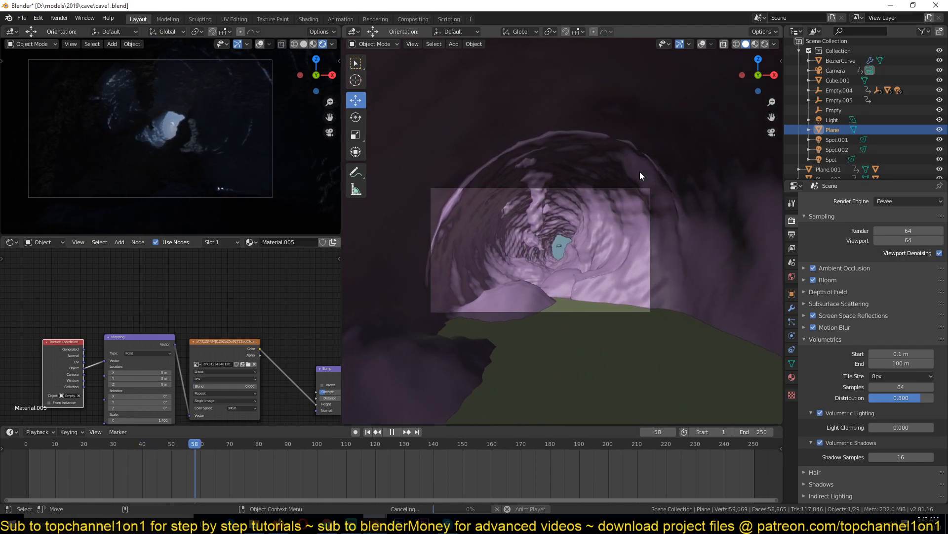
{"action": "left_click", "coordinate": [391, 432]}
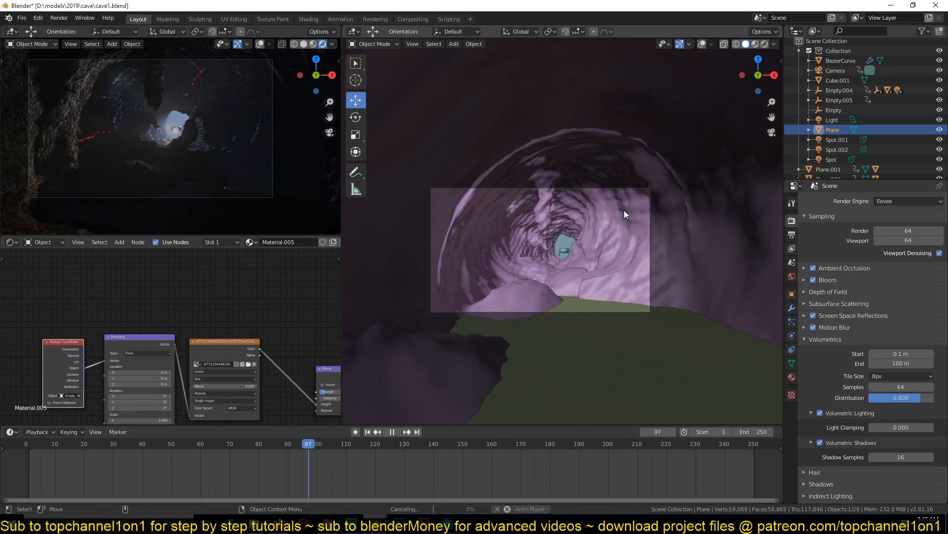
{"action": "left_click", "coordinate": [391, 432]}
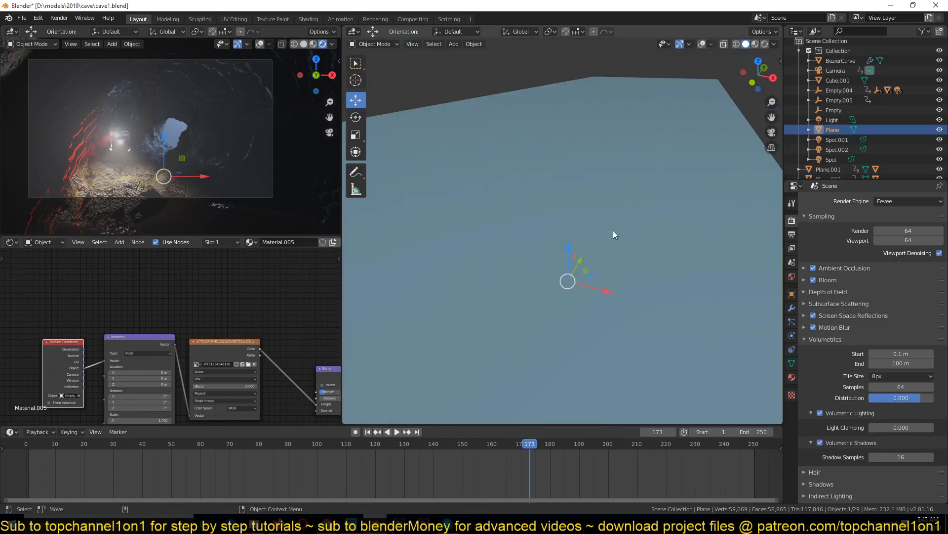
Switch to the other open Blender window holding the fresh, empty scene
{"action": "left_click", "coordinate": [839, 80]}
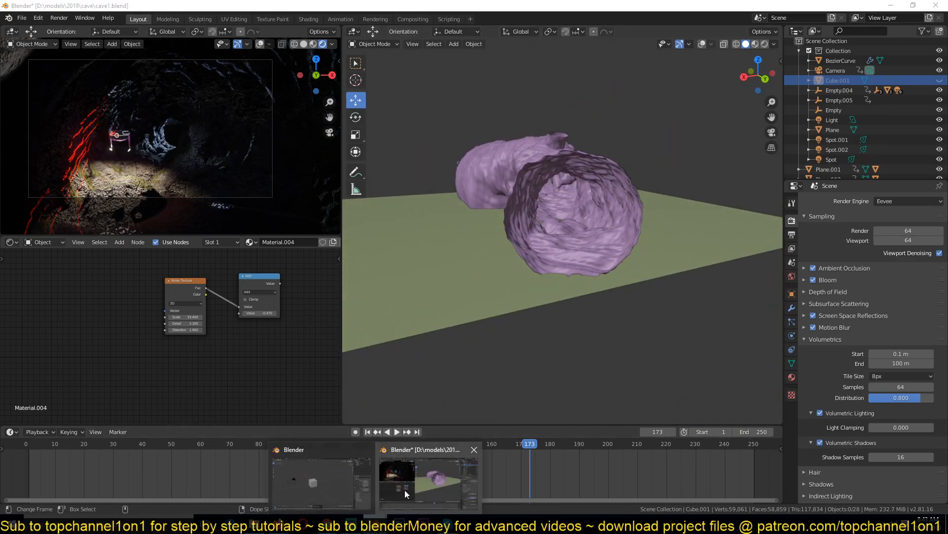
{"action": "left_click", "coordinate": [312, 482]}
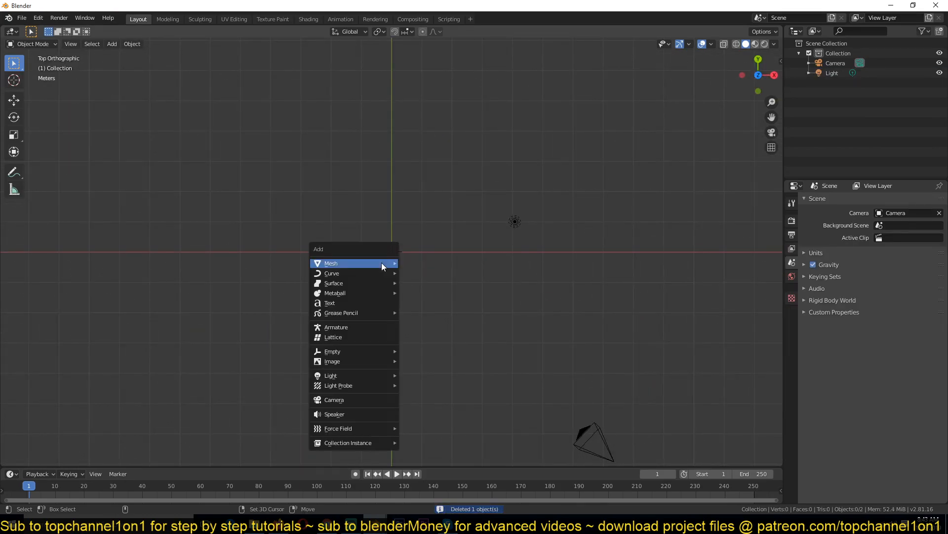
Add a Bezier curve and reshape it into a winding path with adjusted handle types and height variation
{"action": "left_click", "coordinate": [332, 272]}
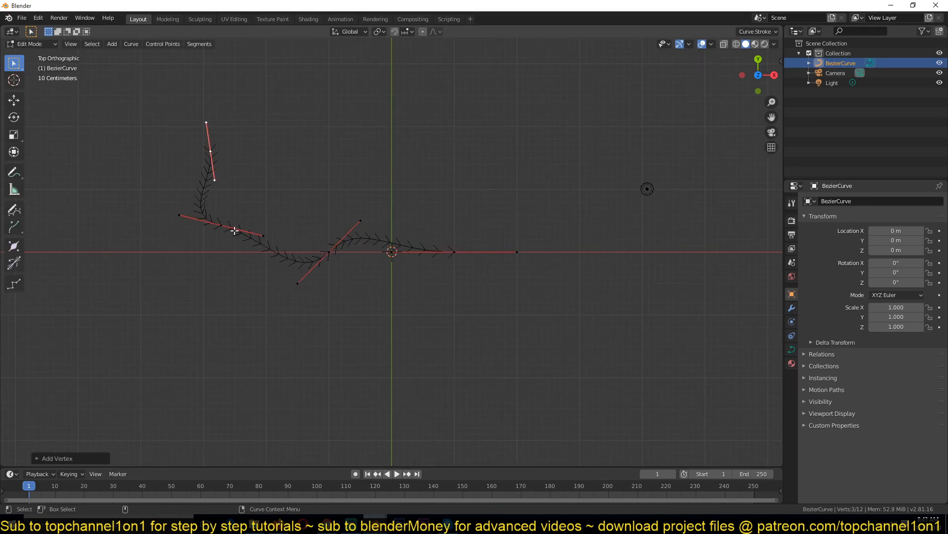
{"action": "key", "text": "Tab"}
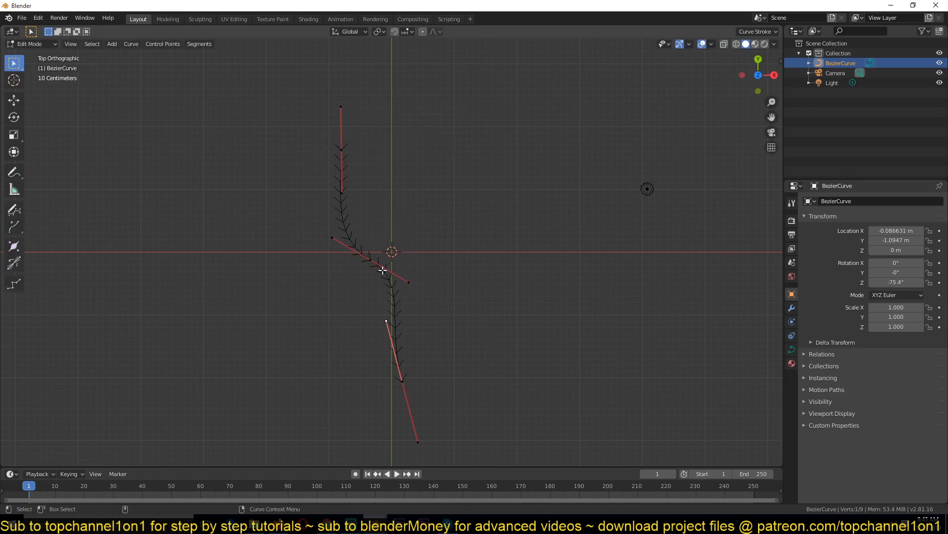
{"action": "key", "text": "g"}
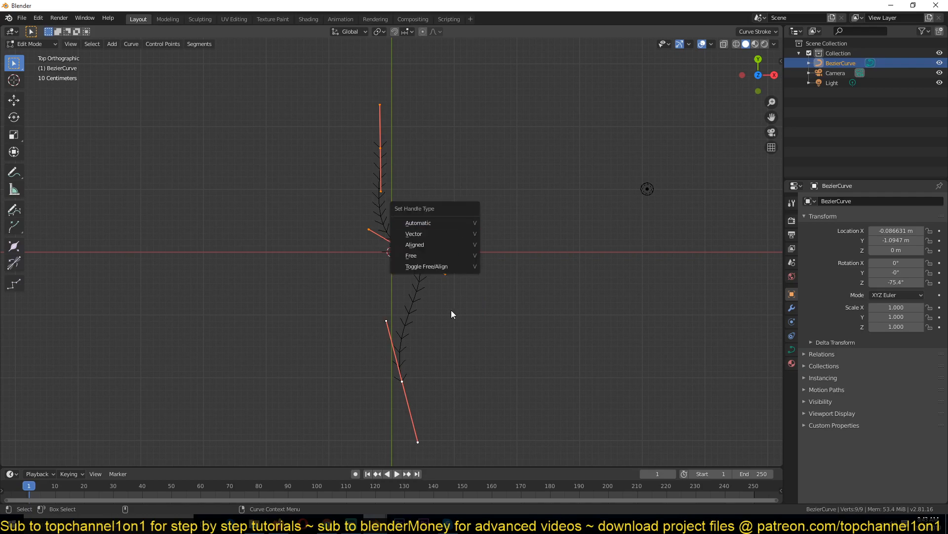
{"action": "left_click", "coordinate": [417, 223]}
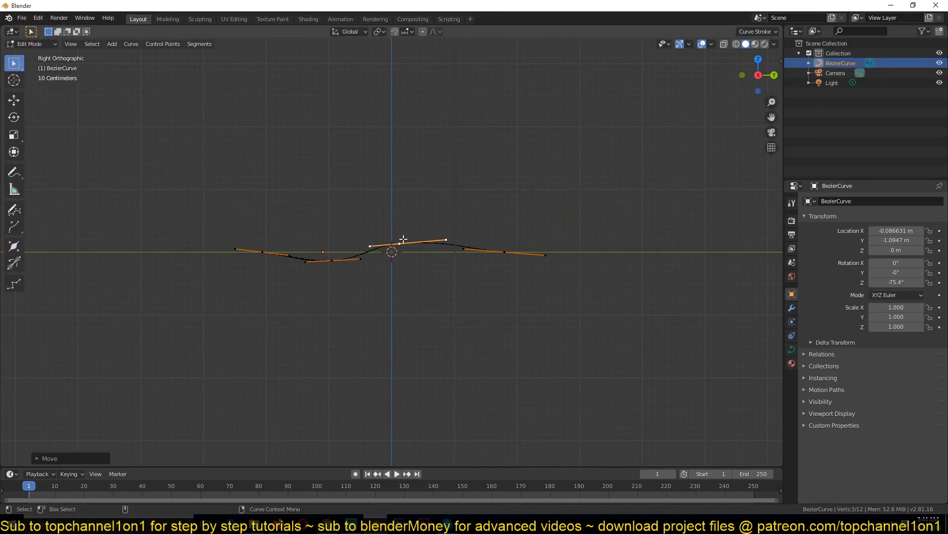
{"action": "key", "text": "Tab"}
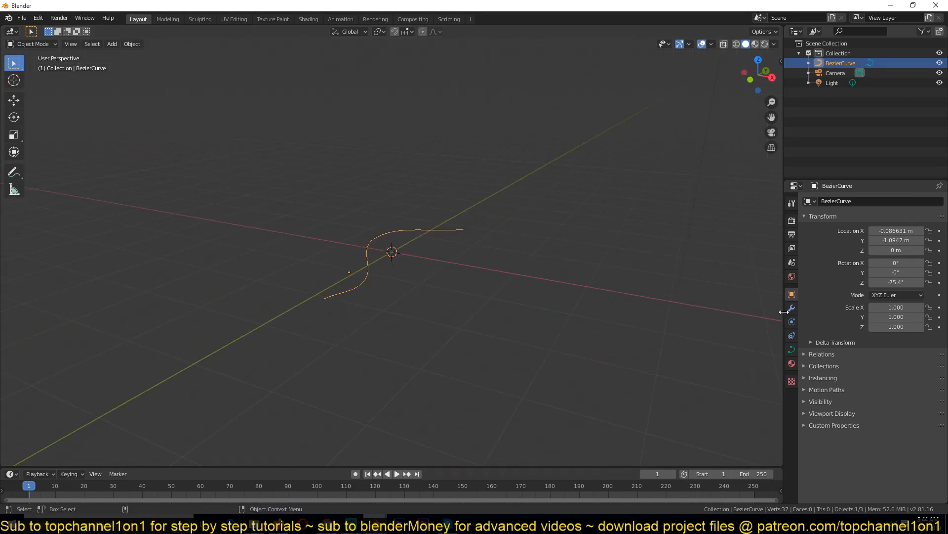
Give the curve a 0.42 m bevel depth in its Geometry settings, making it a thick tube
{"action": "left_click", "coordinate": [791, 349]}
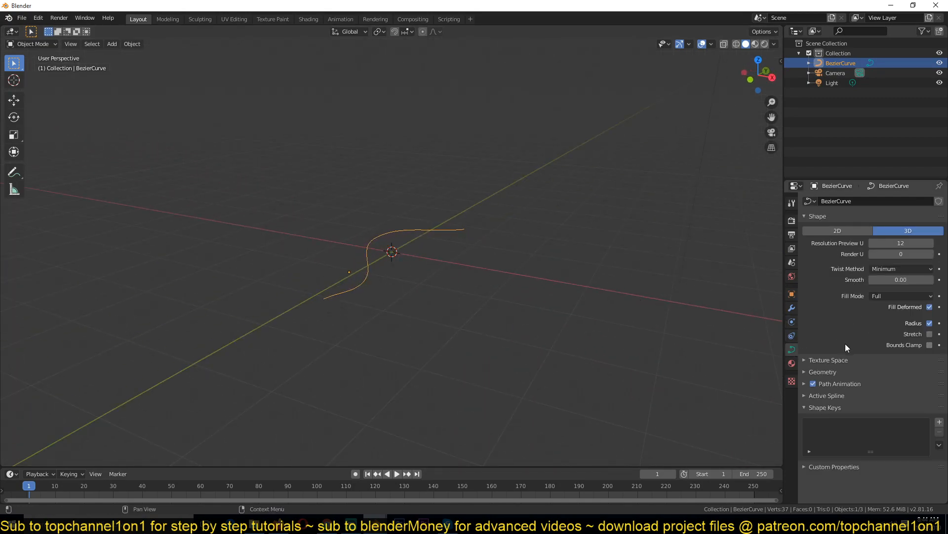
{"action": "left_click", "coordinate": [823, 371]}
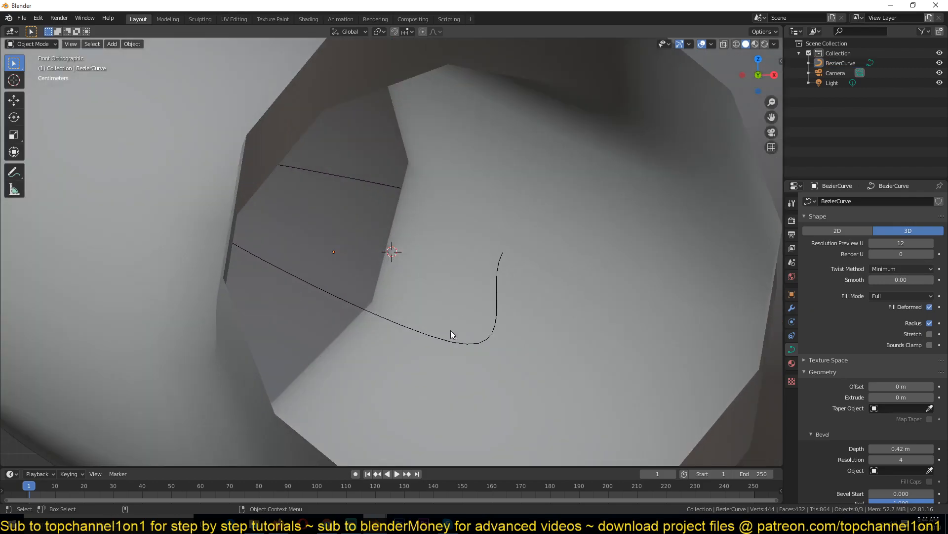
{"action": "scroll", "scroll_direction": "down", "scroll_amount": 3}
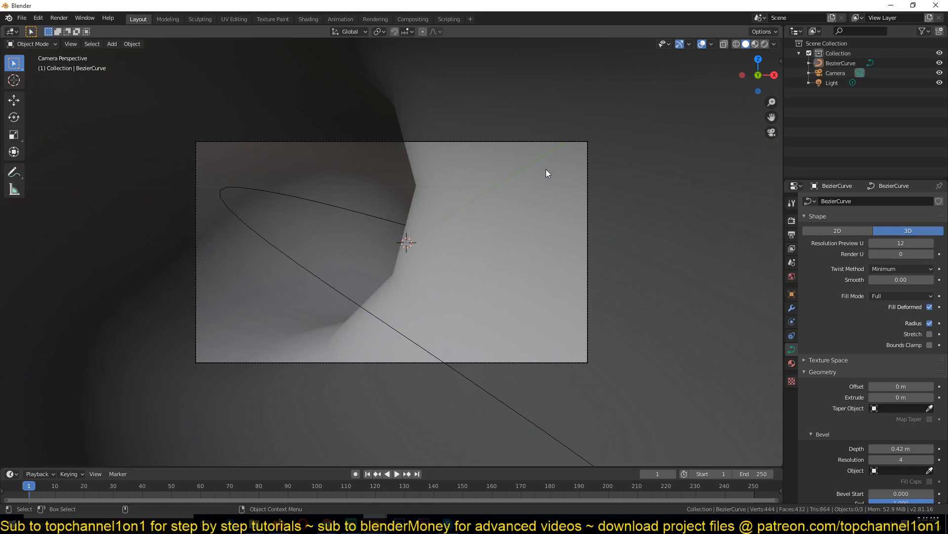
{"action": "mouse_move", "coordinate": [503, 166]}
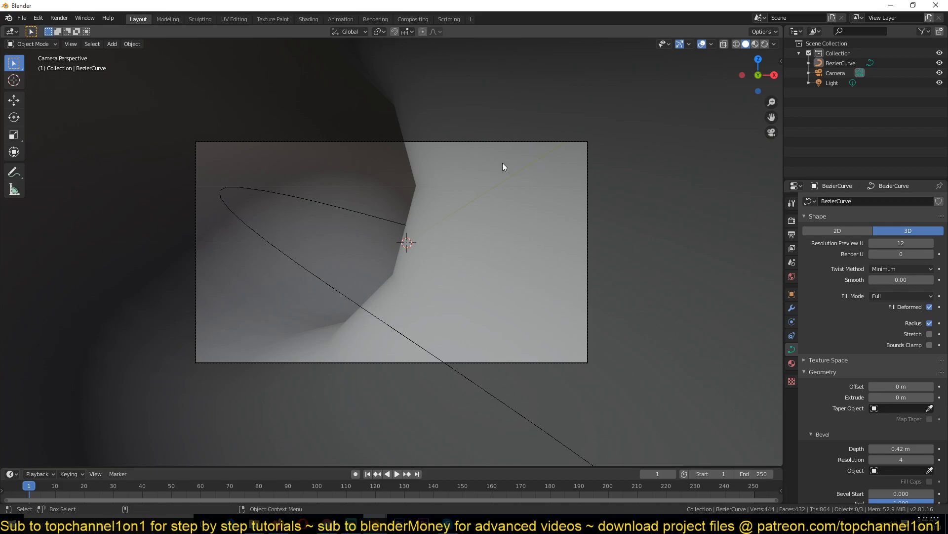
{"action": "mouse_move", "coordinate": [499, 169]}
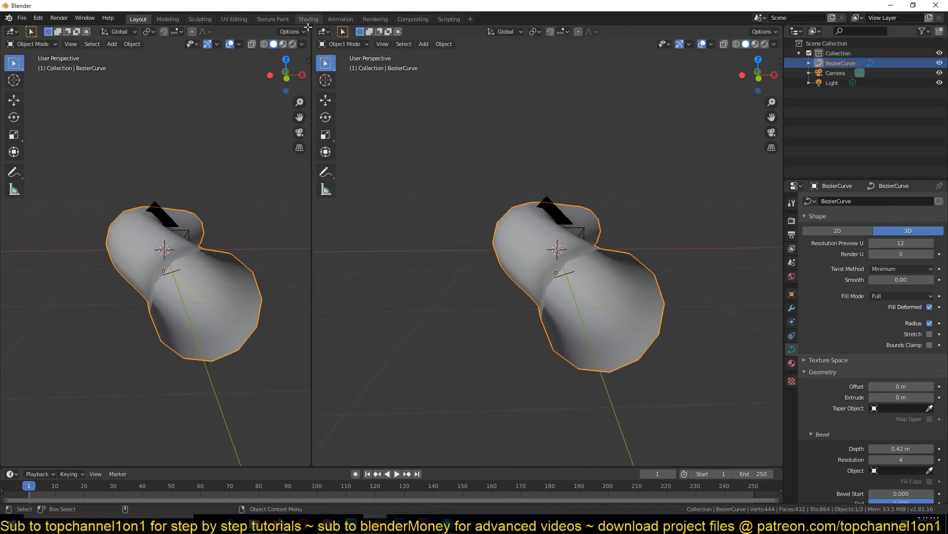
Set a camera view beside the scene, widen the tube to 0.509 m and extend the curve into a longer tunnel
{"action": "left_click", "coordinate": [11, 274]}
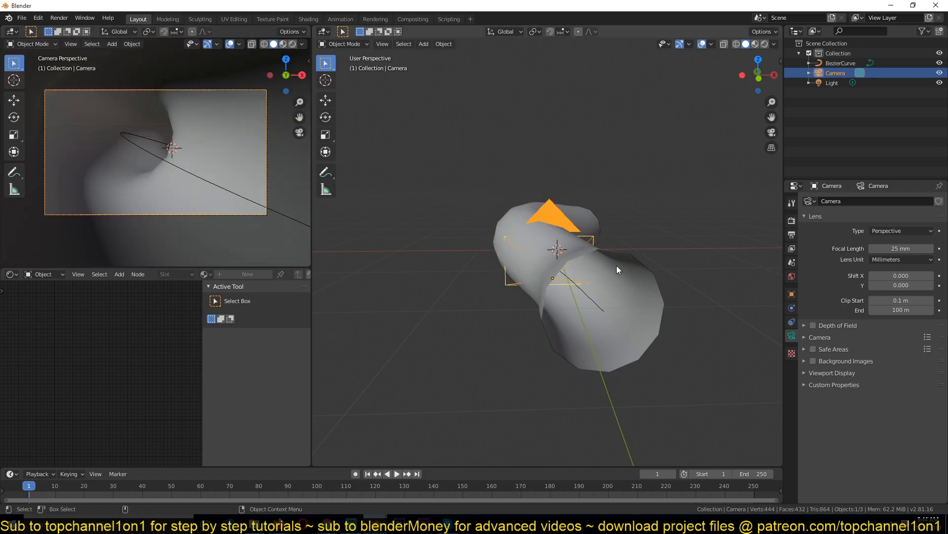
{"action": "left_click", "coordinate": [840, 63]}
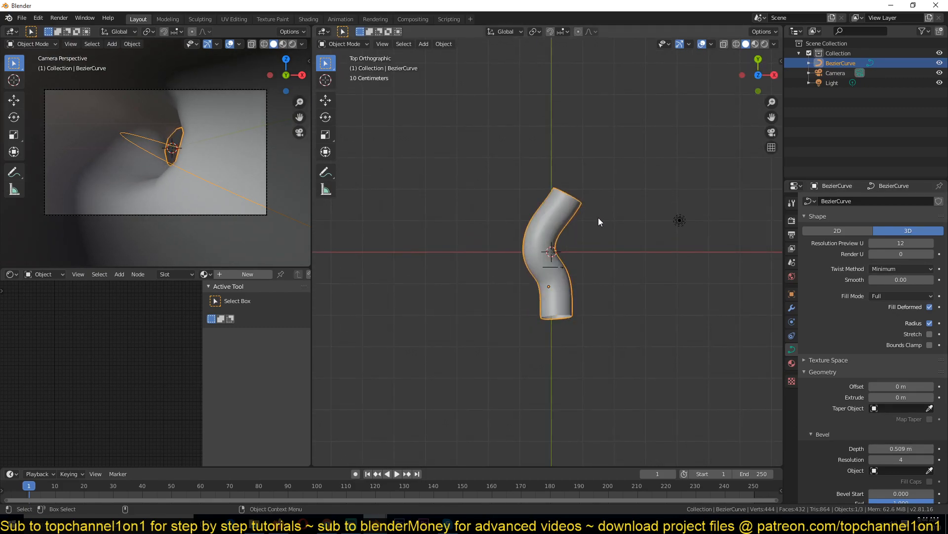
{"action": "key", "text": "Tab"}
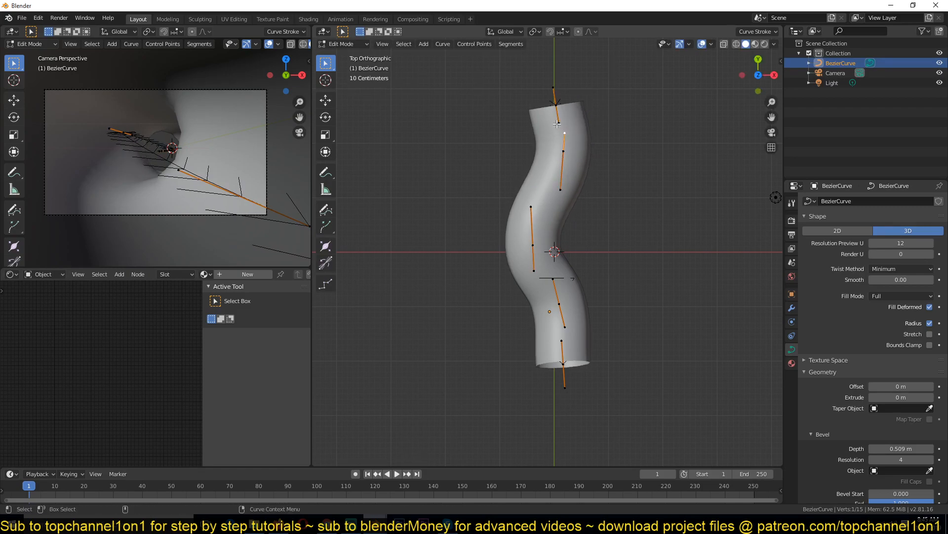
{"action": "key", "text": "Tab"}
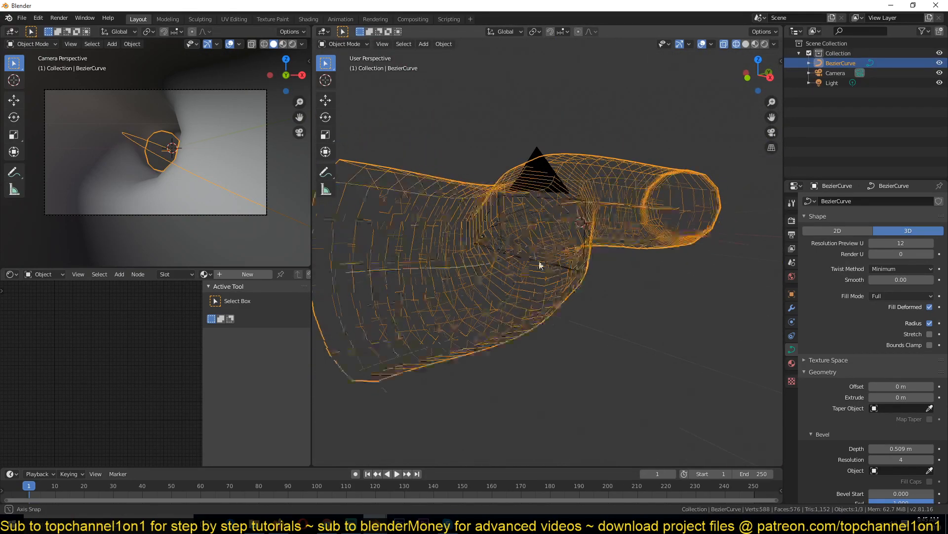
View the tunnel as wireframe and raise the curve's preview resolution
{"action": "scroll", "scroll_direction": "up", "scroll_amount": 3}
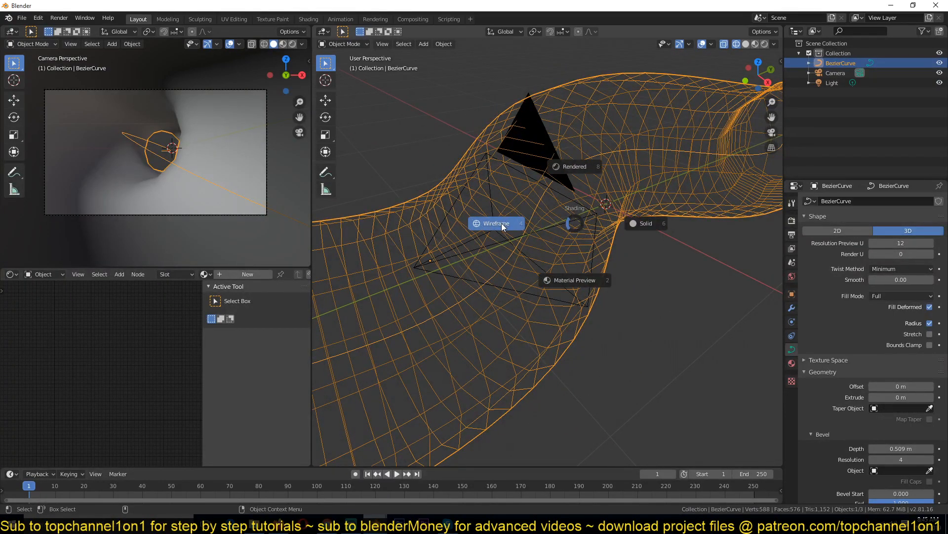
{"action": "left_click", "coordinate": [496, 223]}
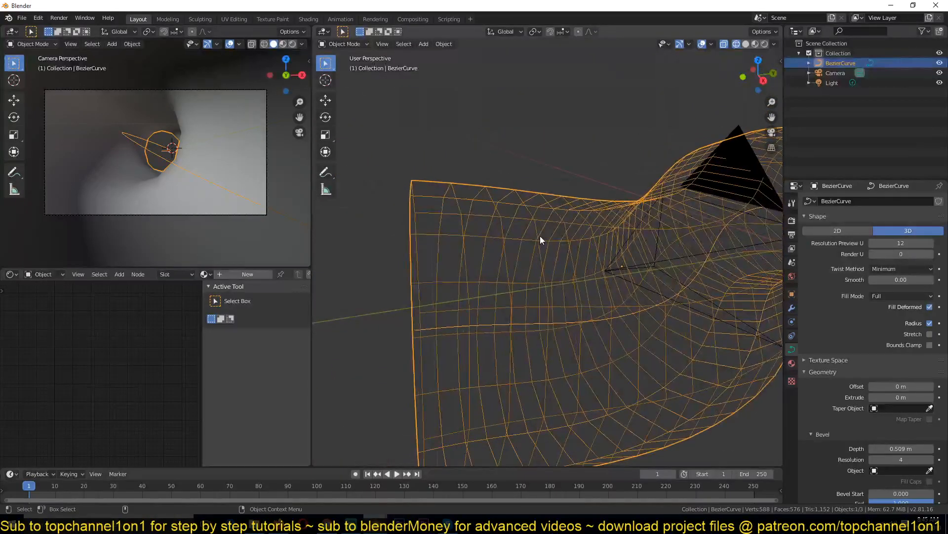
{"action": "left_click", "coordinate": [745, 44]}
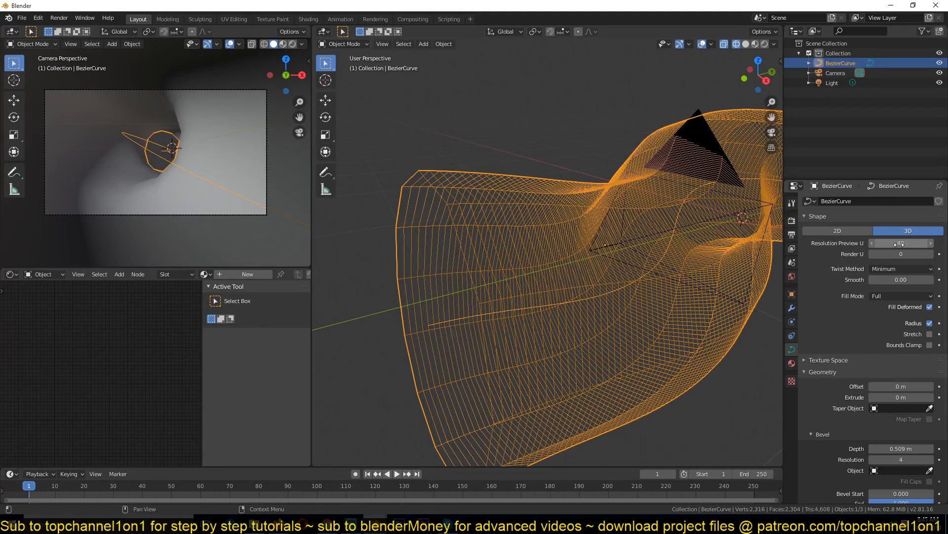
Raise the bevel resolution from 4 to 20 and return to solid shading
{"action": "scroll", "scroll_direction": "down", "scroll_amount": 3}
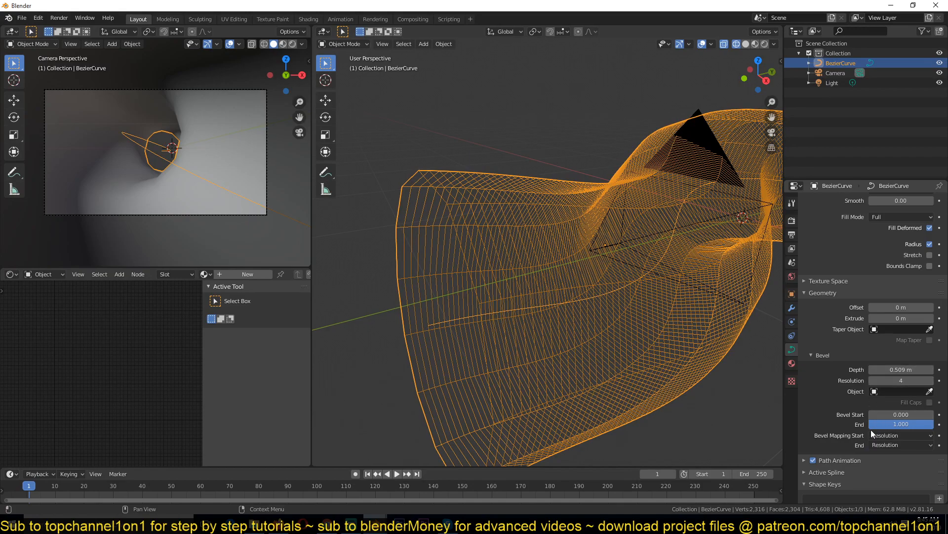
{"action": "left_click", "coordinate": [930, 379]}
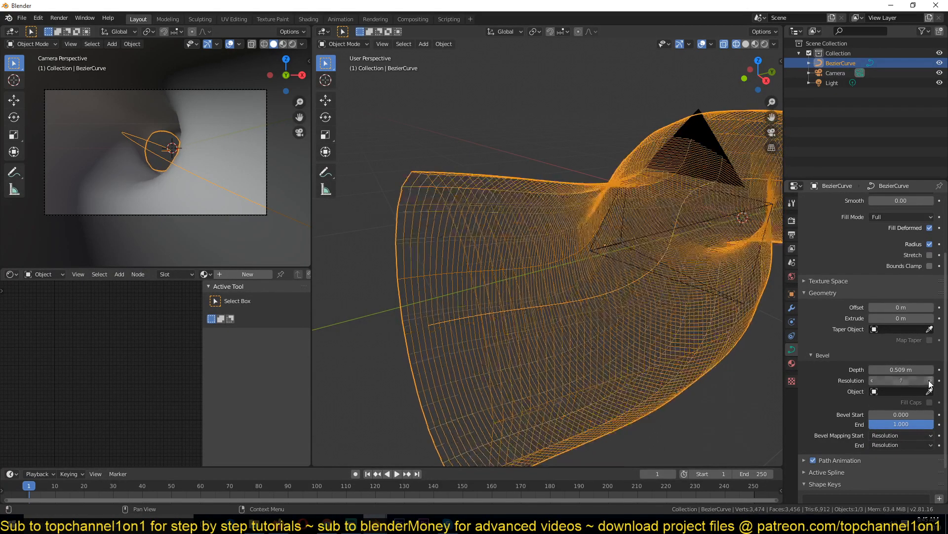
{"action": "left_click", "coordinate": [930, 381]}
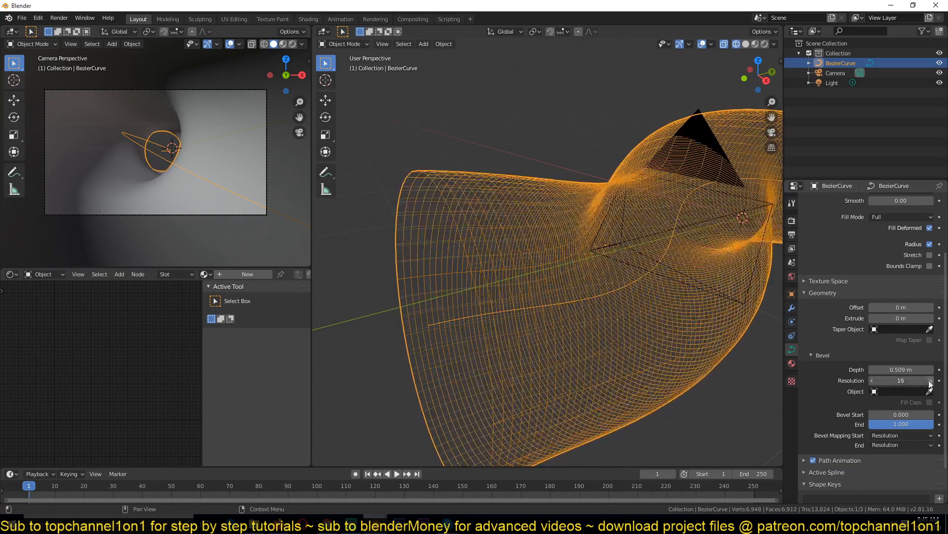
{"action": "left_click", "coordinate": [931, 380]}
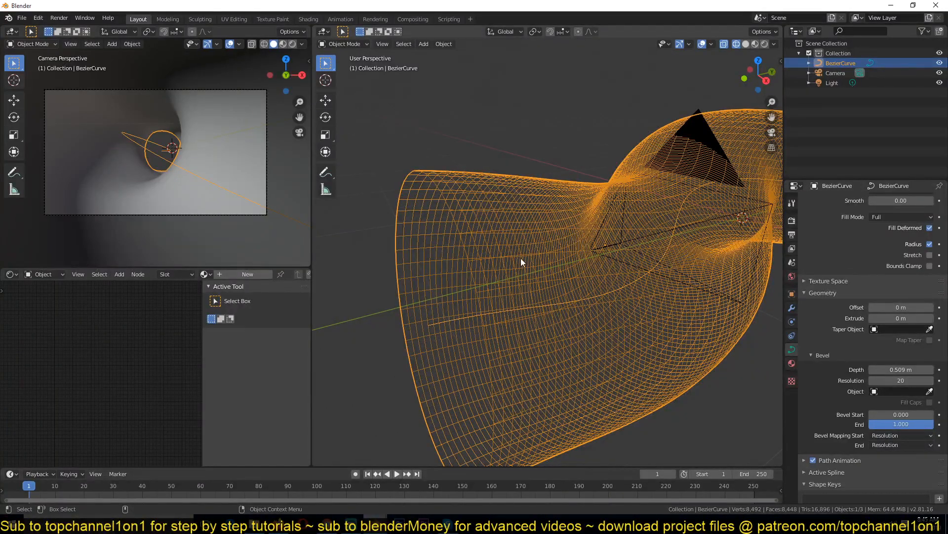
{"action": "left_click", "coordinate": [745, 43]}
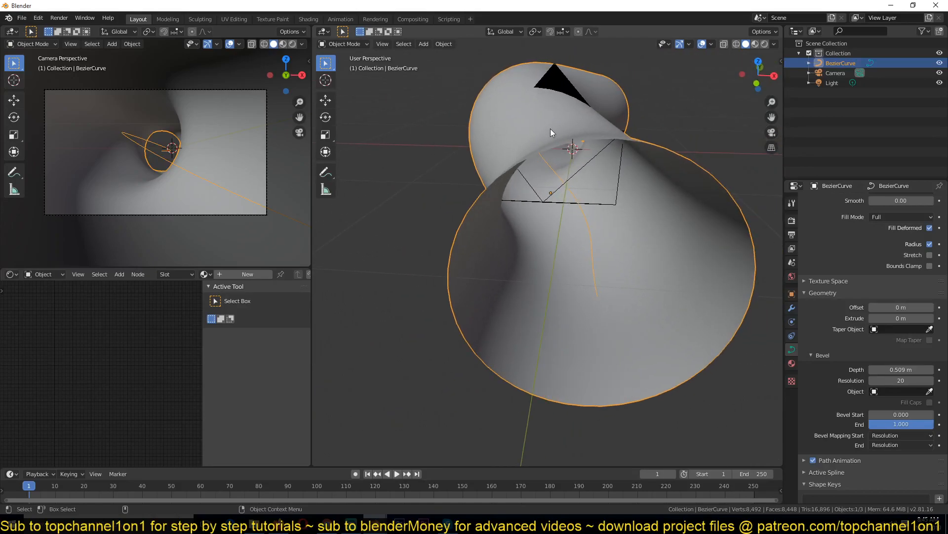
{"action": "right_click", "coordinate": [550, 133]}
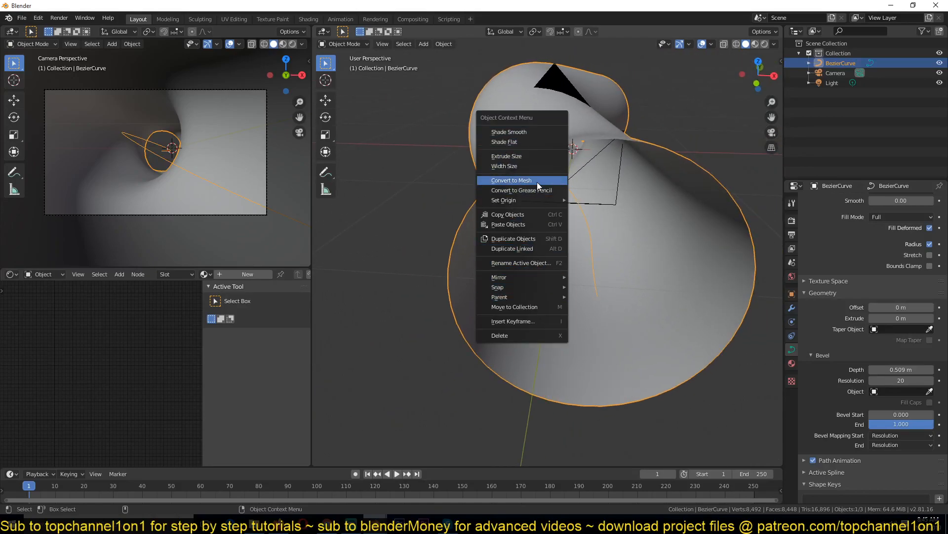
{"action": "left_click", "coordinate": [512, 180]}
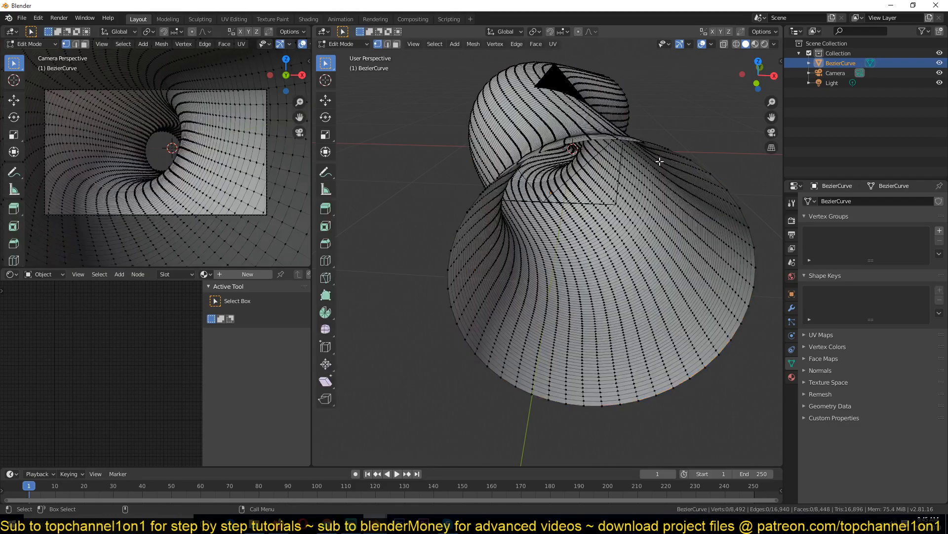
{"action": "key", "text": "Tab"}
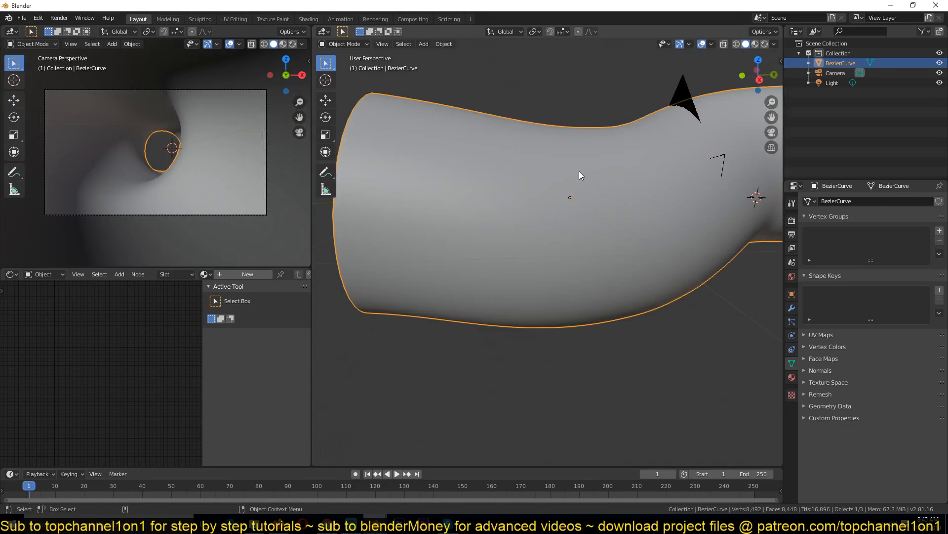
{"action": "key", "text": "Tab"}
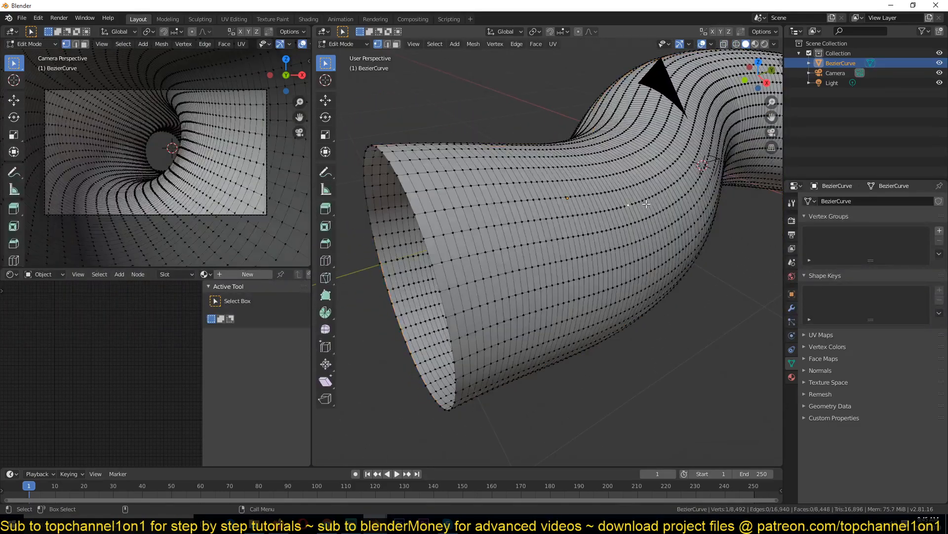
{"action": "key", "text": "Tab"}
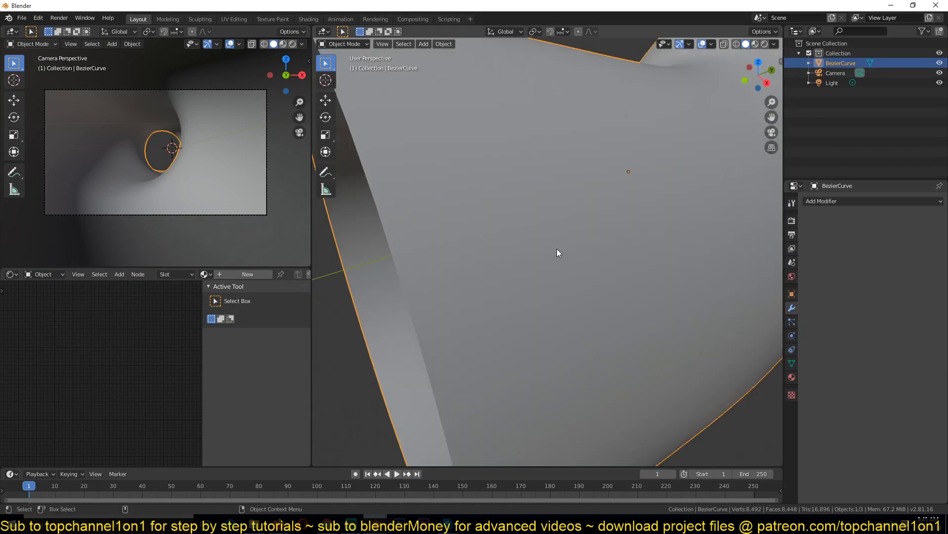
{"action": "key", "text": "Tab"}
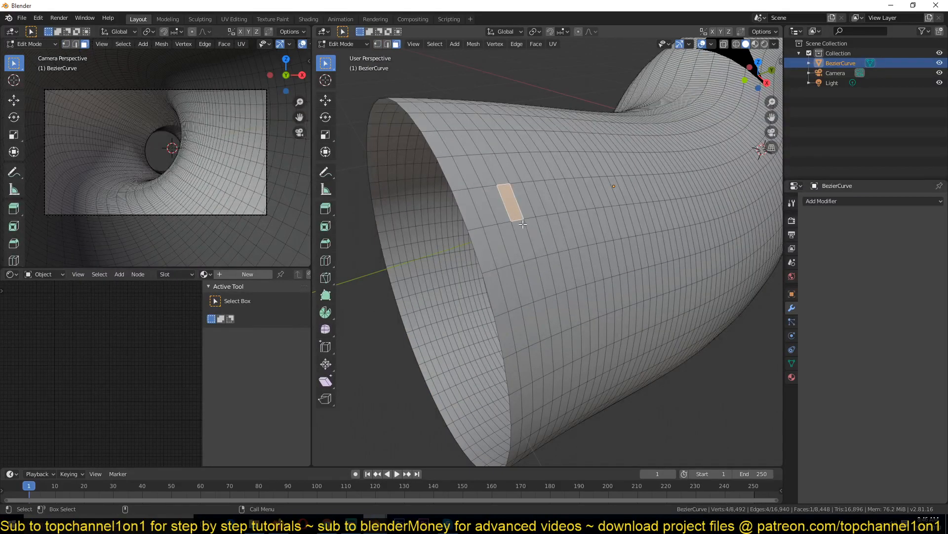
{"action": "mouse_move", "coordinate": [531, 216]}
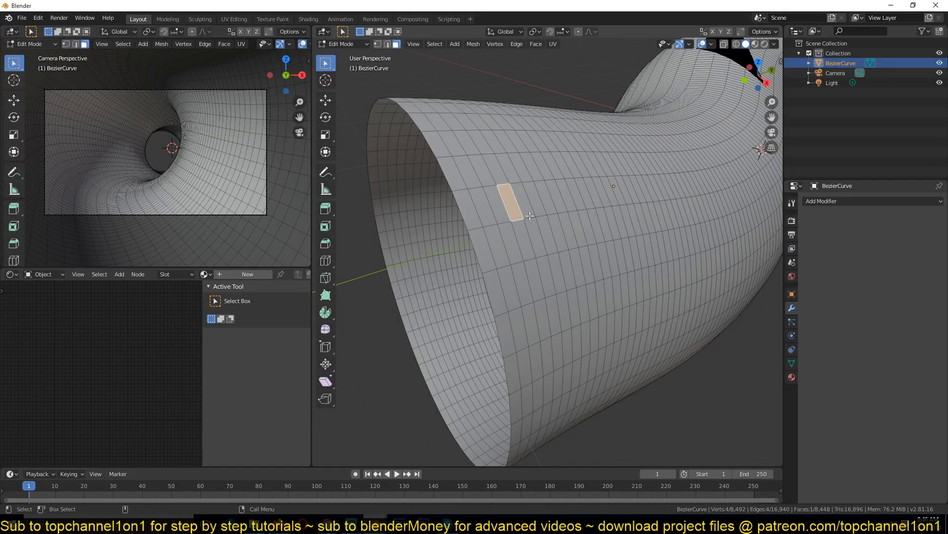
{"action": "key", "text": "Tab"}
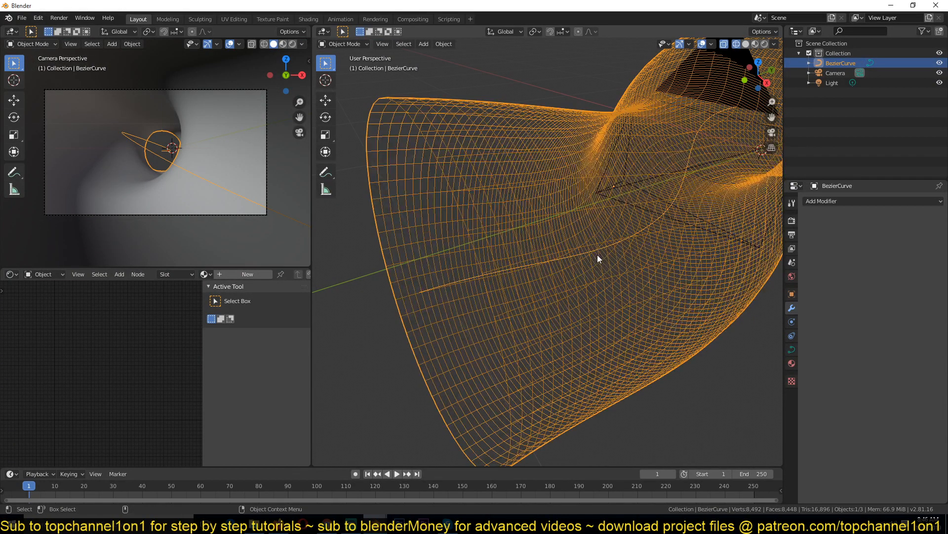
Show solid shading with the wireframe overlay drawn over the tunnel surface
{"action": "left_click", "coordinate": [746, 44]}
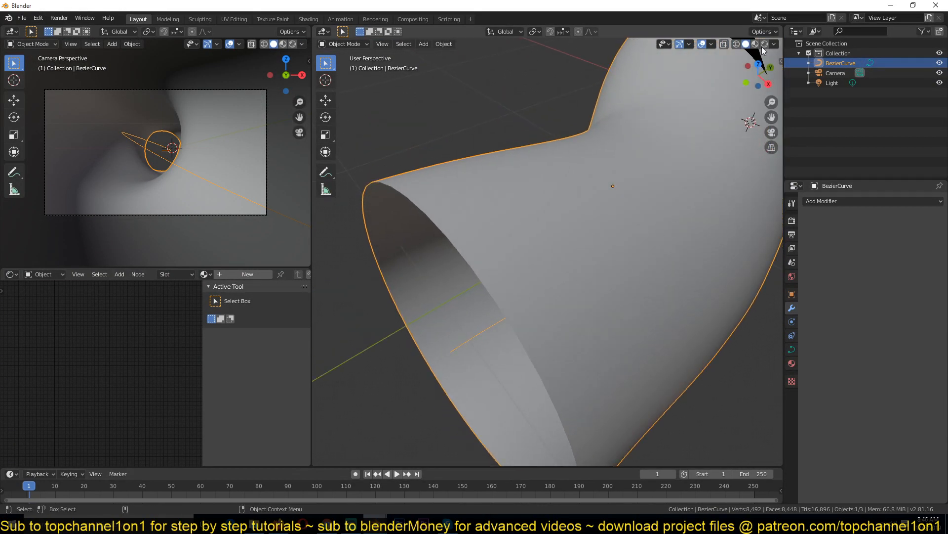
{"action": "left_click", "coordinate": [773, 44]}
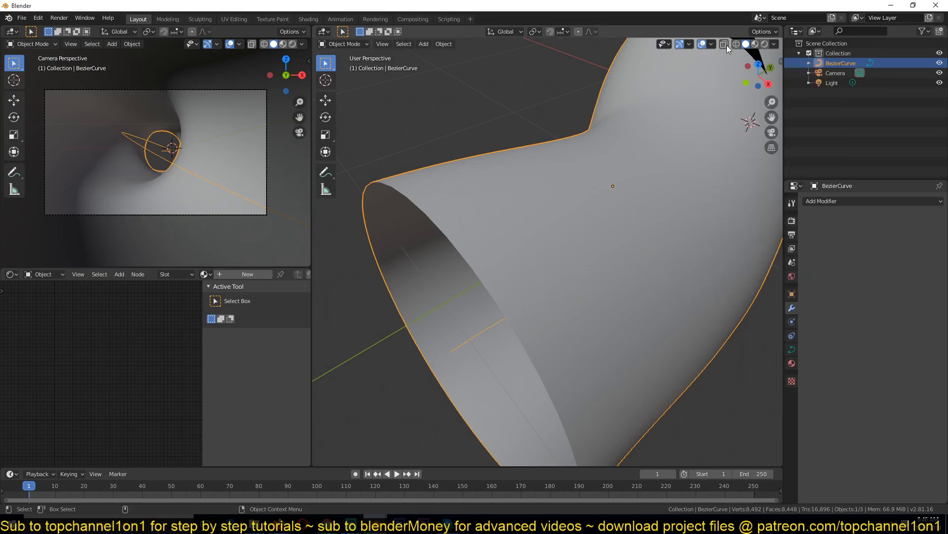
{"action": "left_click", "coordinate": [728, 45]}
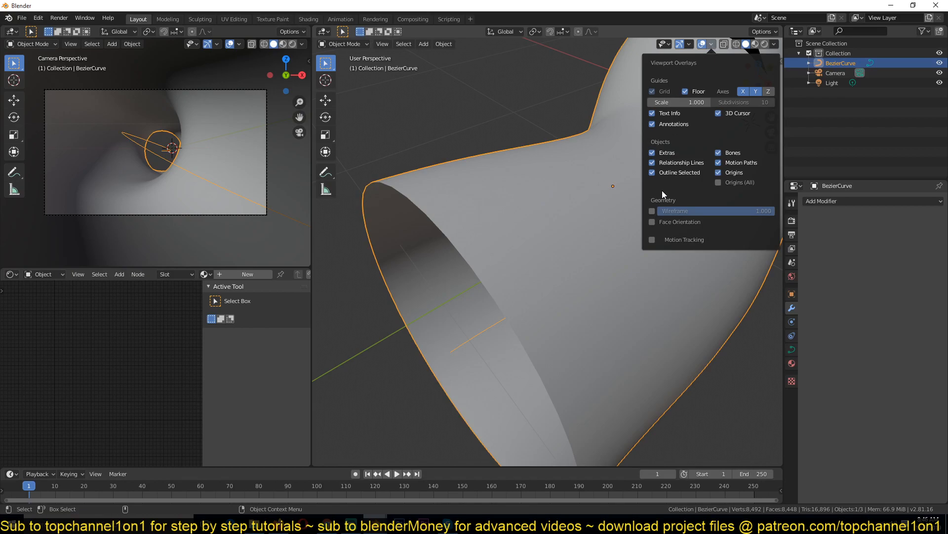
{"action": "left_click", "coordinate": [652, 211]}
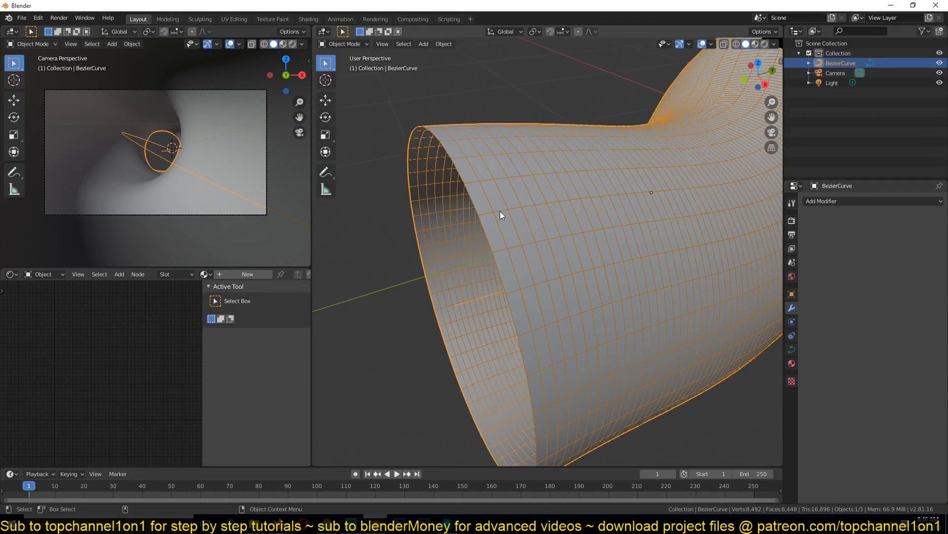
Set preview resolution 26 and bevel resolution 32 for an even face grid on the tunnel
{"action": "left_click", "coordinate": [792, 349]}
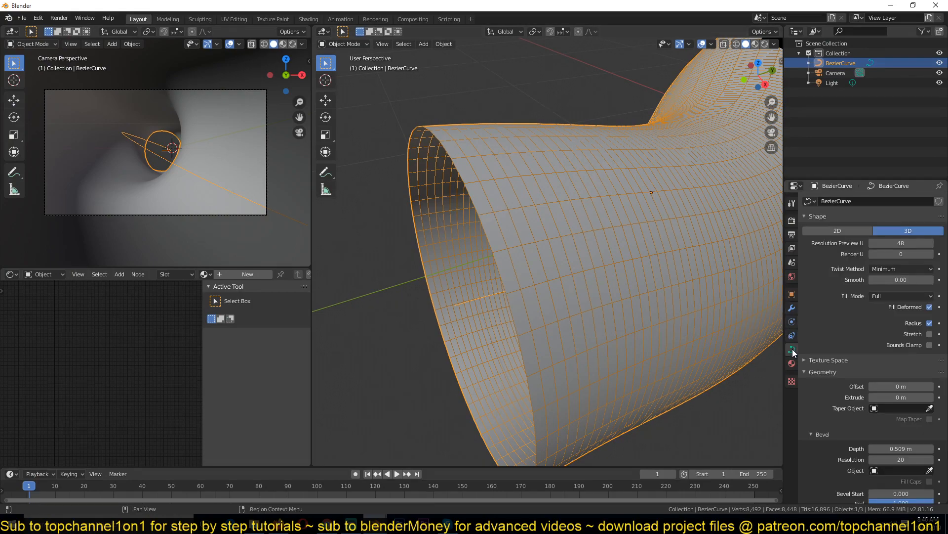
{"action": "scroll", "scroll_direction": "down", "scroll_amount": 3}
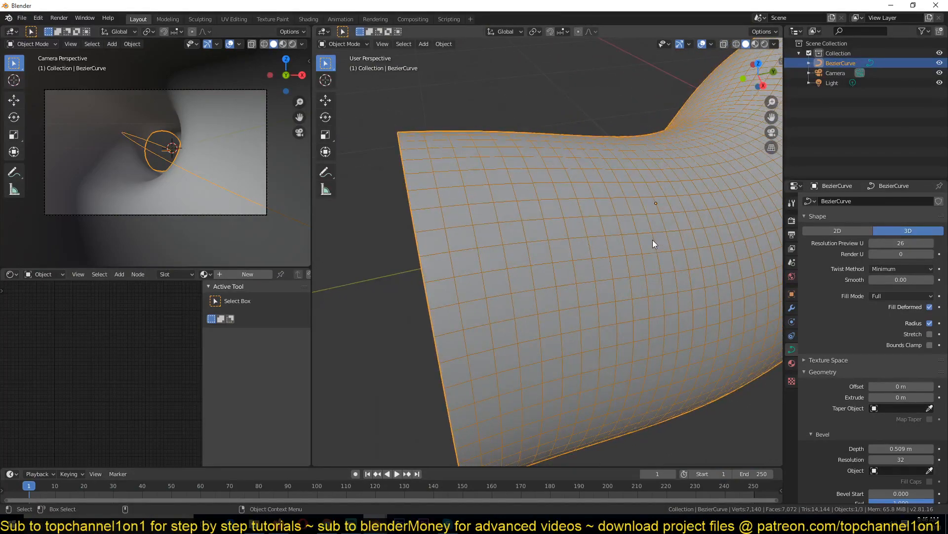
{"action": "right_click", "coordinate": [653, 243]}
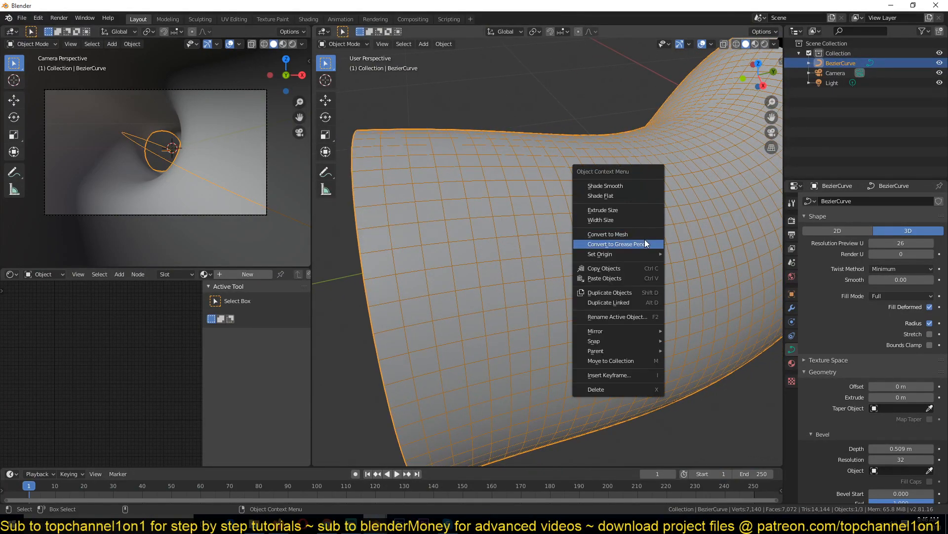
{"action": "mouse_move", "coordinate": [617, 219]}
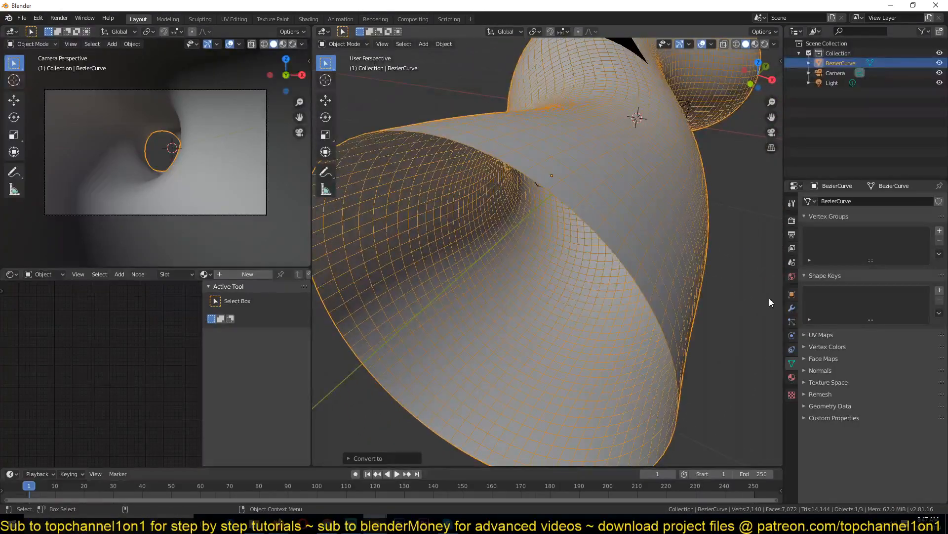
Convert the tunnel curve to a mesh and bring up the Add Modifier list
{"action": "left_click", "coordinate": [847, 201]}
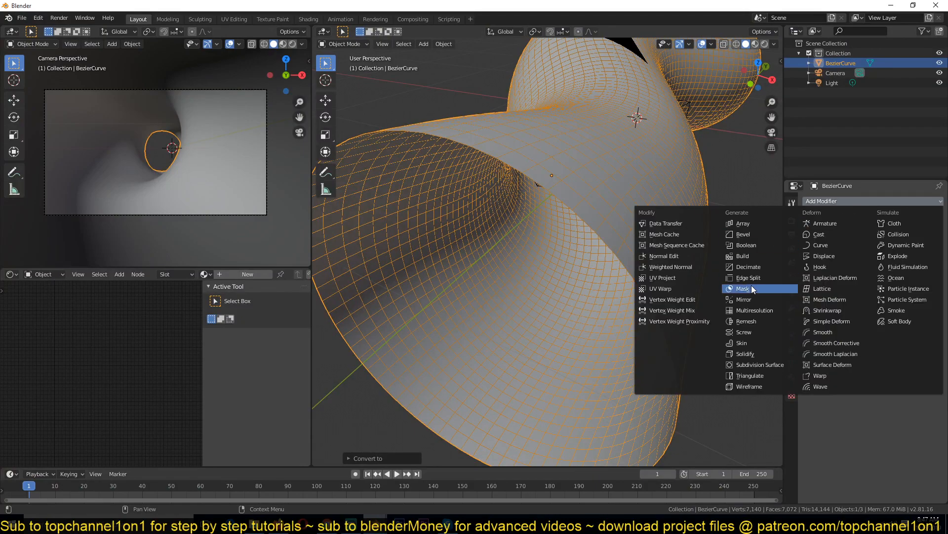
Add a Displace modifier with a new Clouds texture, turning the tube into craggy rock walls
{"action": "left_click", "coordinate": [824, 255]}
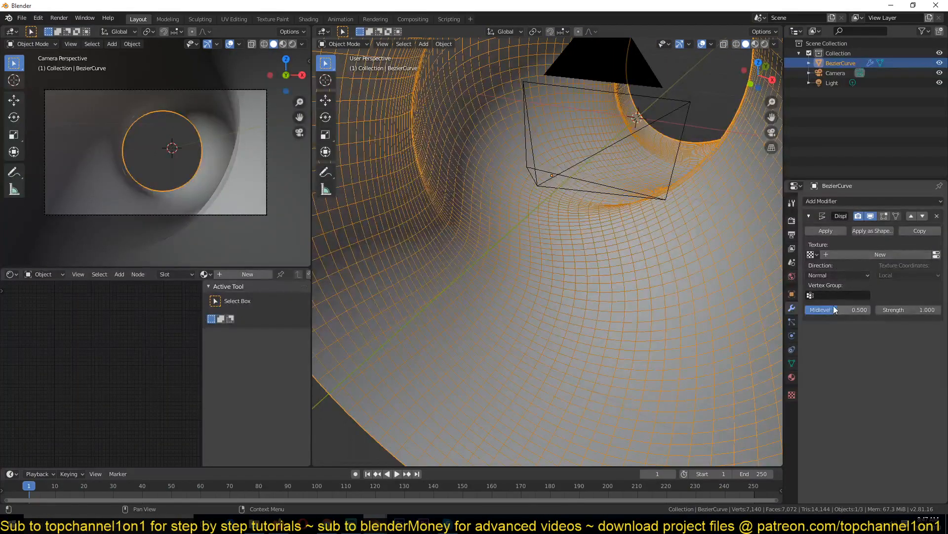
{"action": "left_click", "coordinate": [880, 254]}
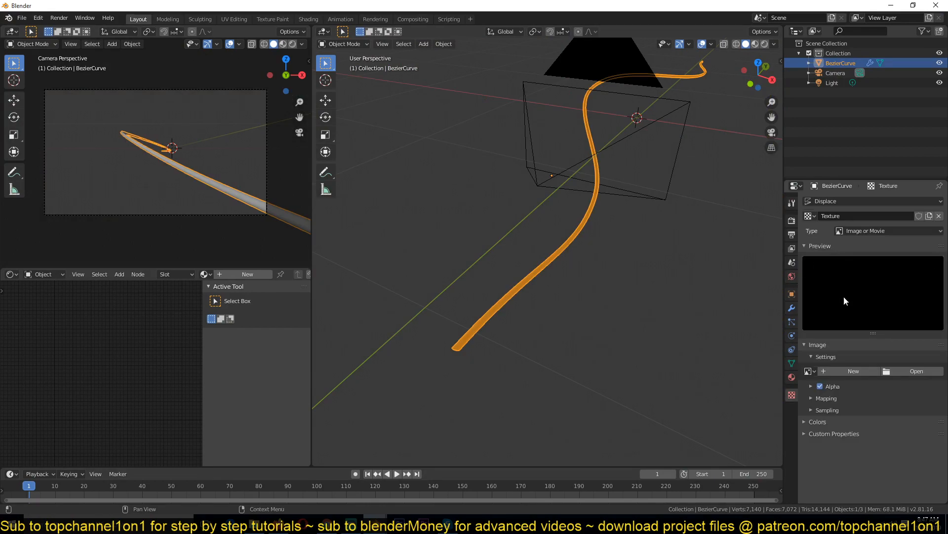
{"action": "left_click", "coordinate": [886, 230]}
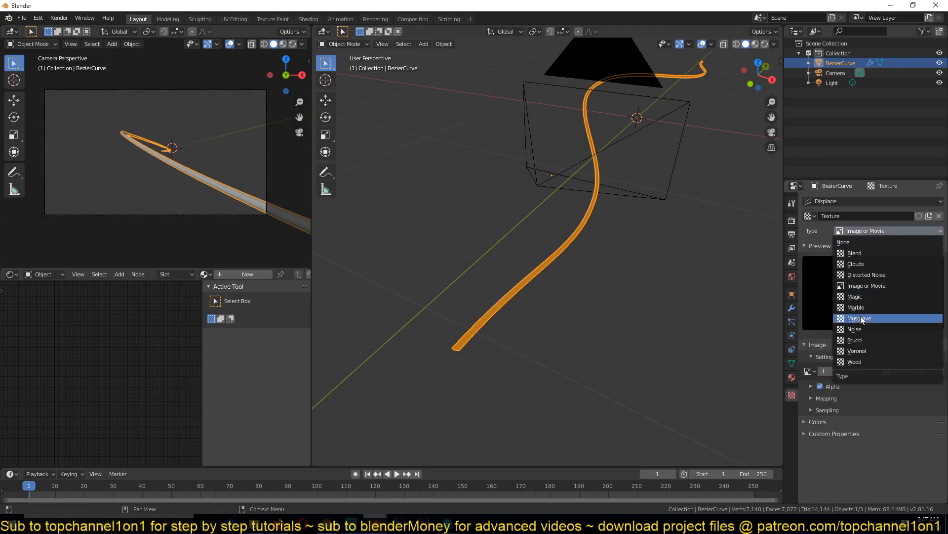
{"action": "mouse_move", "coordinate": [855, 329]}
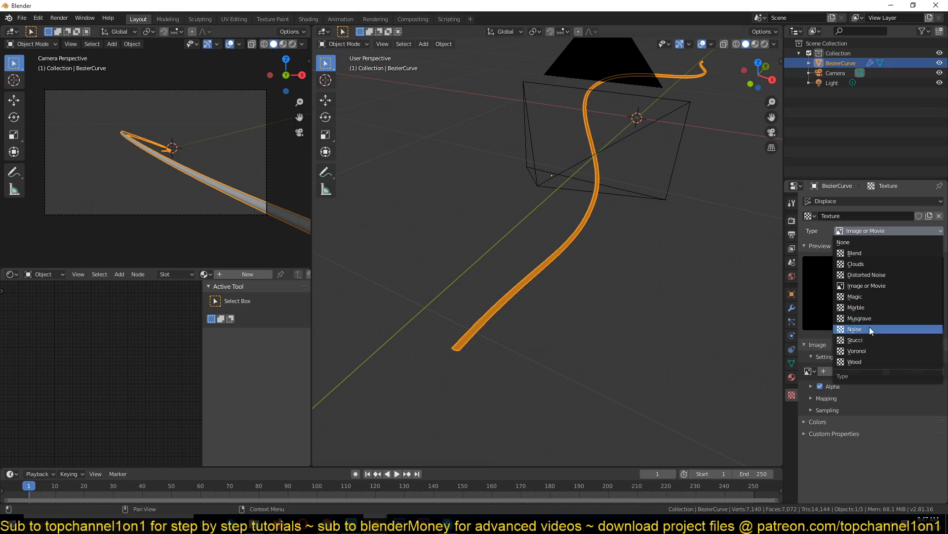
{"action": "left_click", "coordinate": [855, 328]}
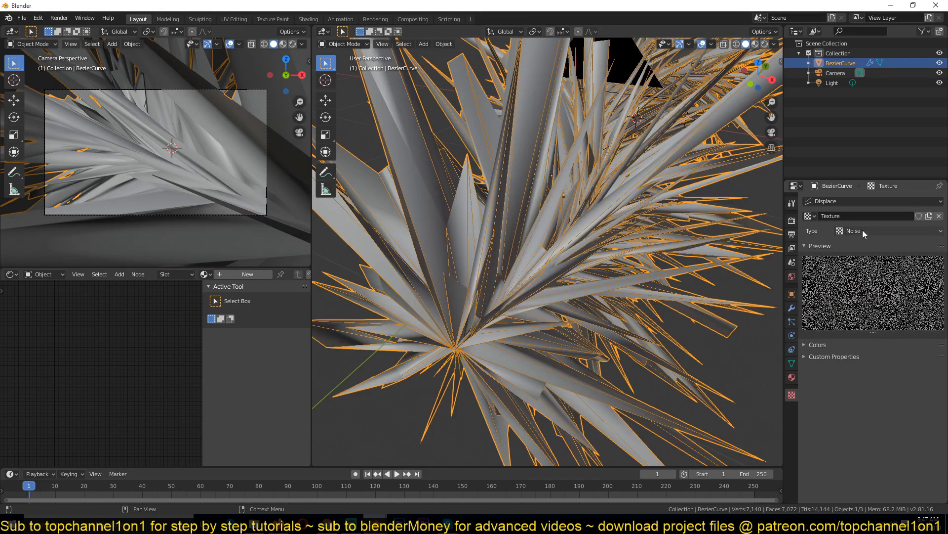
{"action": "left_click", "coordinate": [886, 230]}
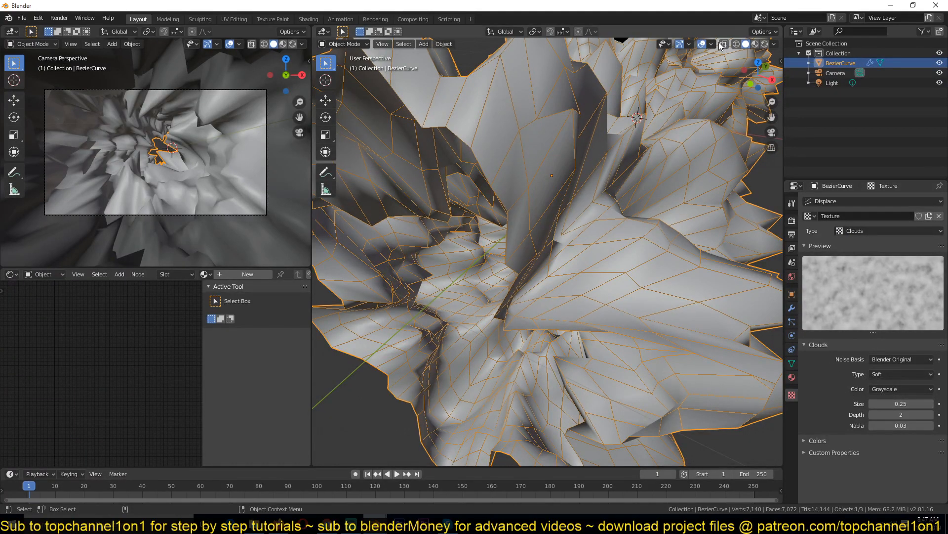
{"action": "left_click", "coordinate": [721, 43]}
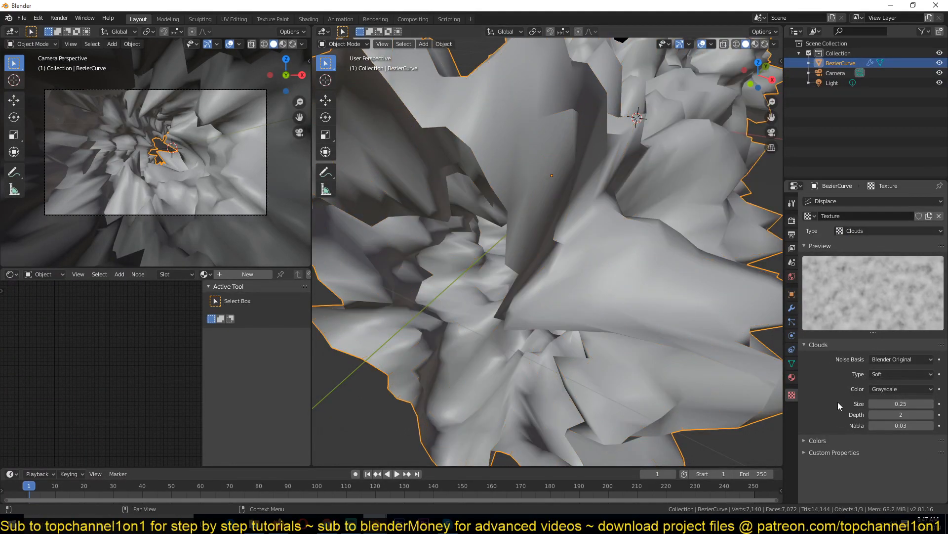
{"action": "left_click", "coordinate": [791, 309]}
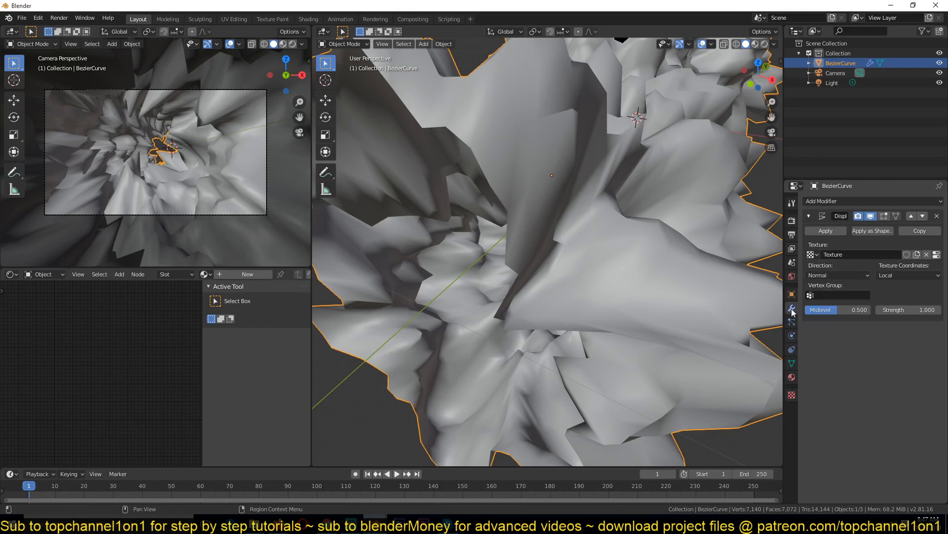
{"action": "mouse_move", "coordinate": [929, 319]}
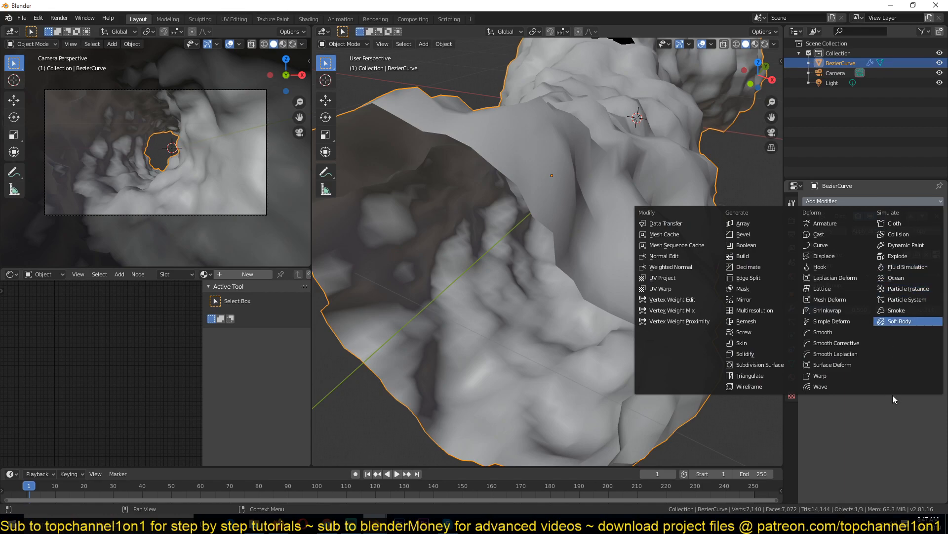
Set Displace strength 0.310 and add a second Displace modifier with its own copy of the clouds texture
{"action": "left_click", "coordinate": [824, 256]}
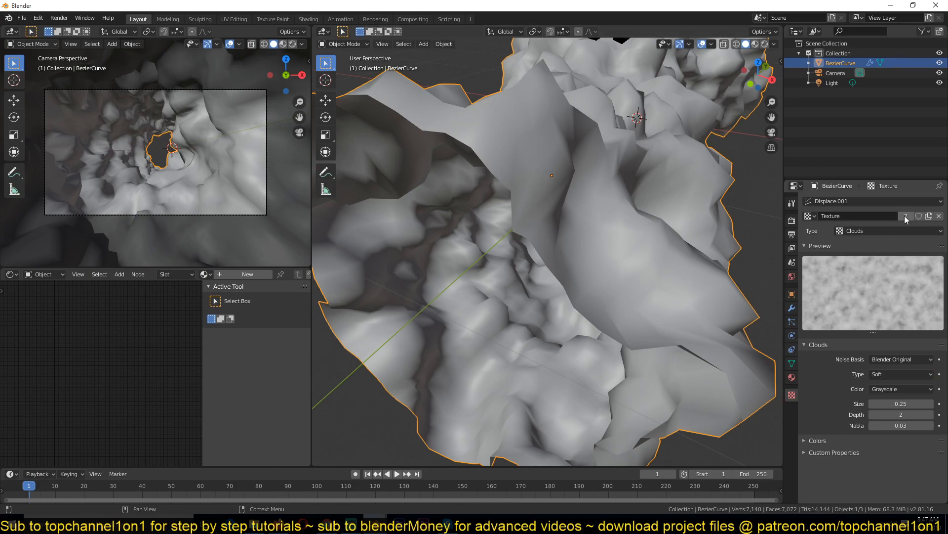
{"action": "mouse_move", "coordinate": [906, 217]}
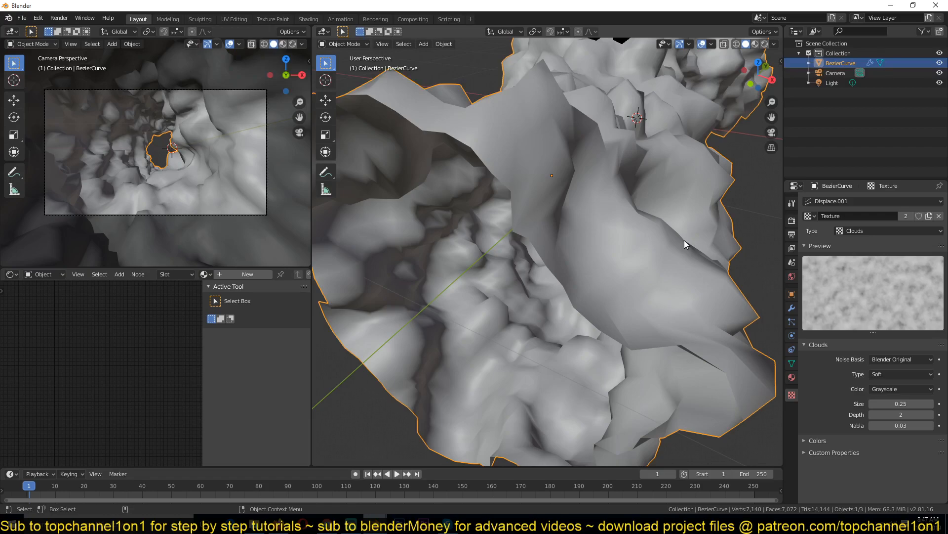
{"action": "left_click", "coordinate": [792, 294]}
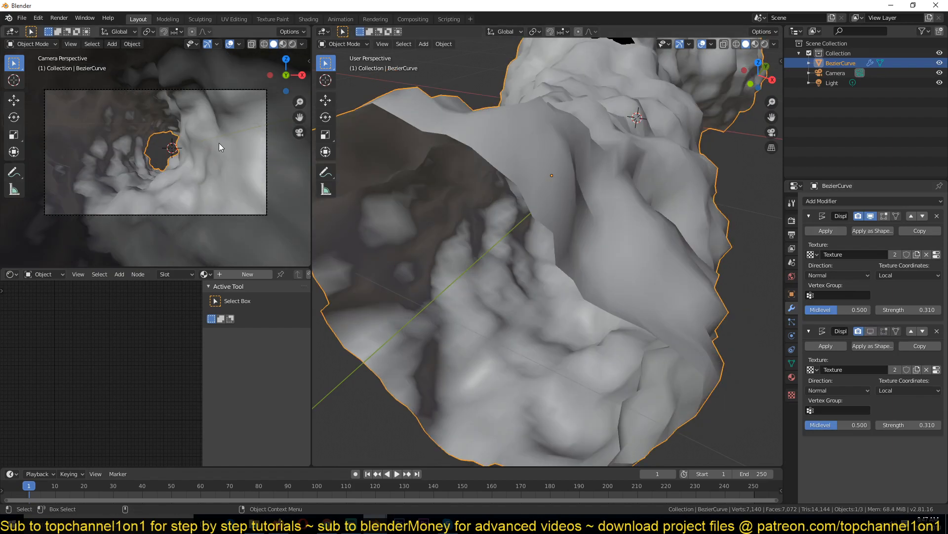
{"action": "mouse_move", "coordinate": [271, 168]}
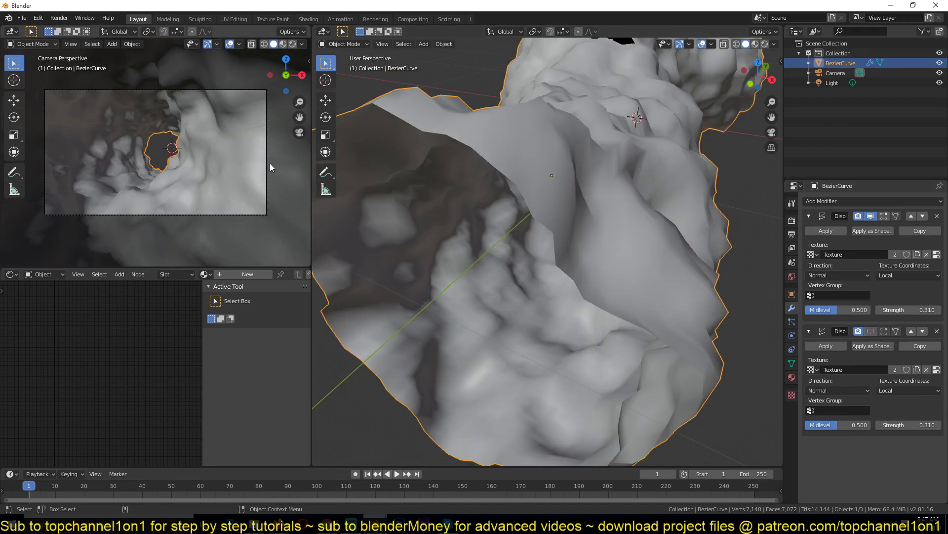
{"action": "left_click", "coordinate": [809, 216]}
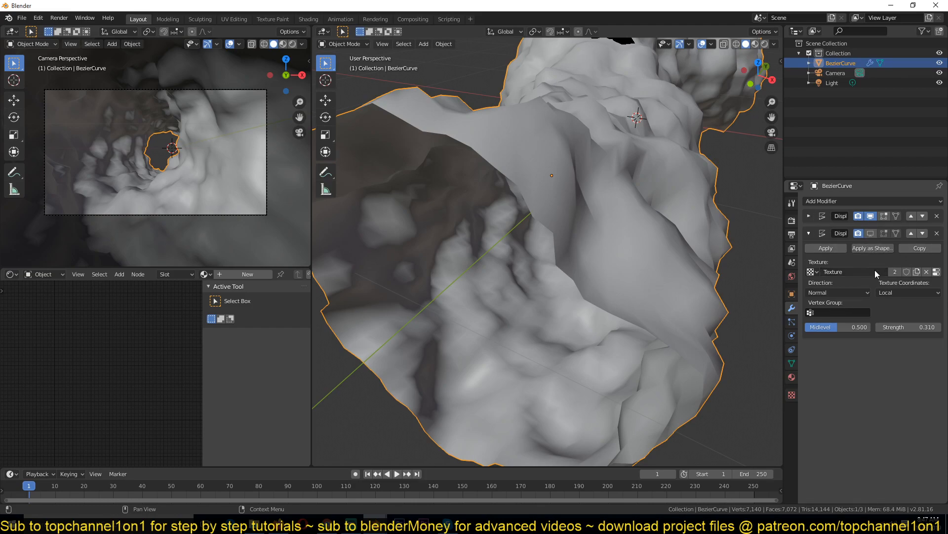
{"action": "left_click", "coordinate": [808, 215]}
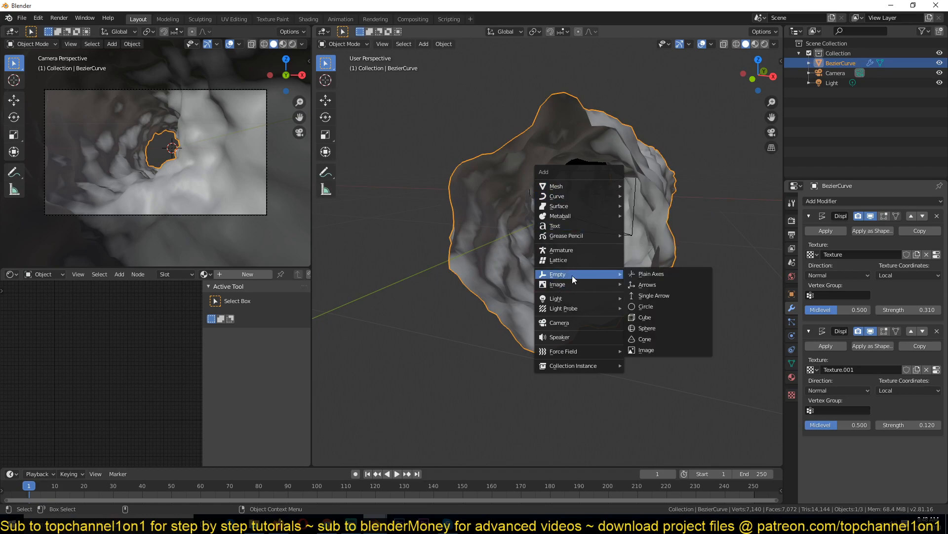
{"action": "mouse_move", "coordinate": [585, 297]}
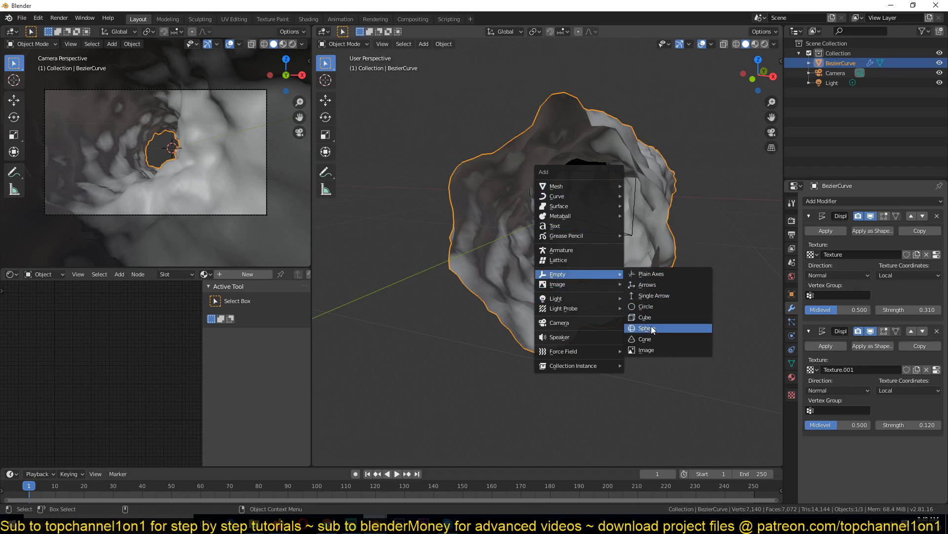
Add a sphere empty and map the second displace texture through its object coordinates, scaling it to about 0.42
{"action": "left_click", "coordinate": [646, 328]}
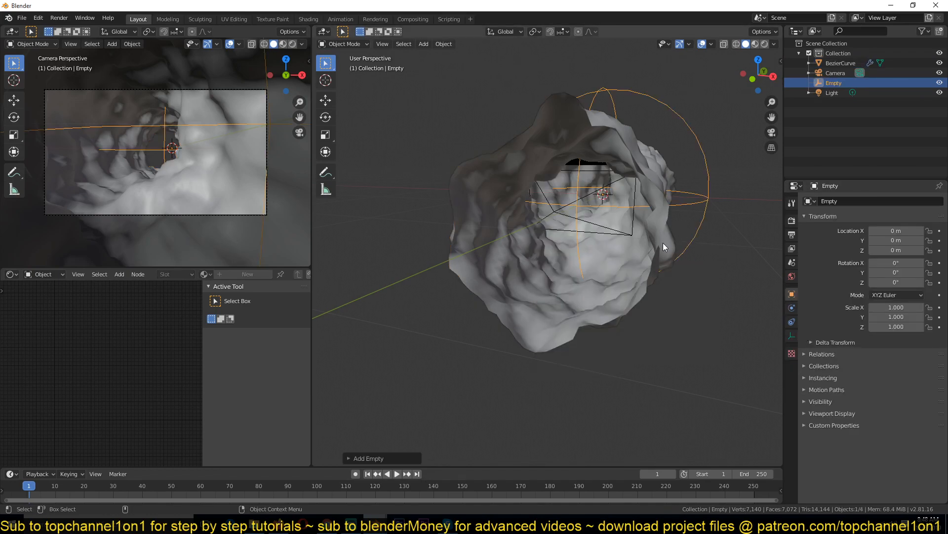
{"action": "left_click", "coordinate": [906, 389]}
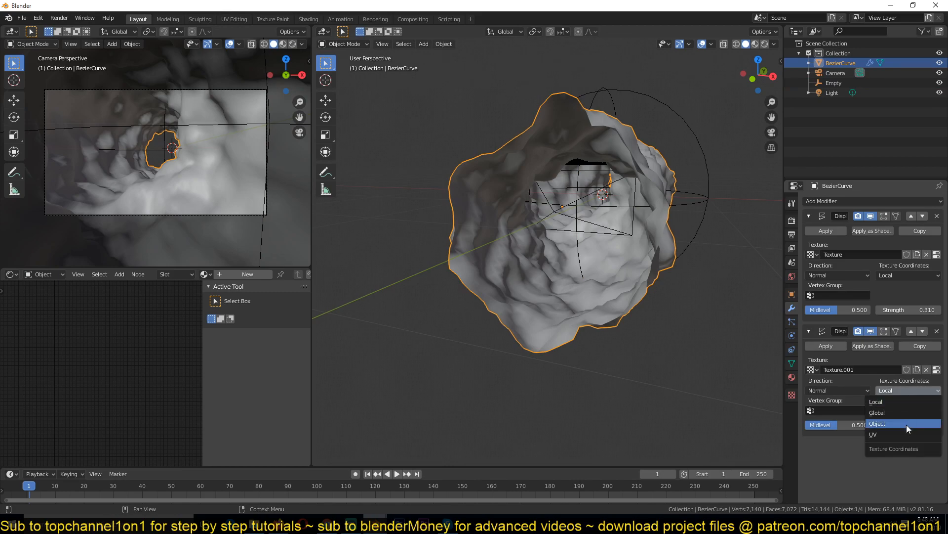
{"action": "left_click", "coordinate": [877, 423]}
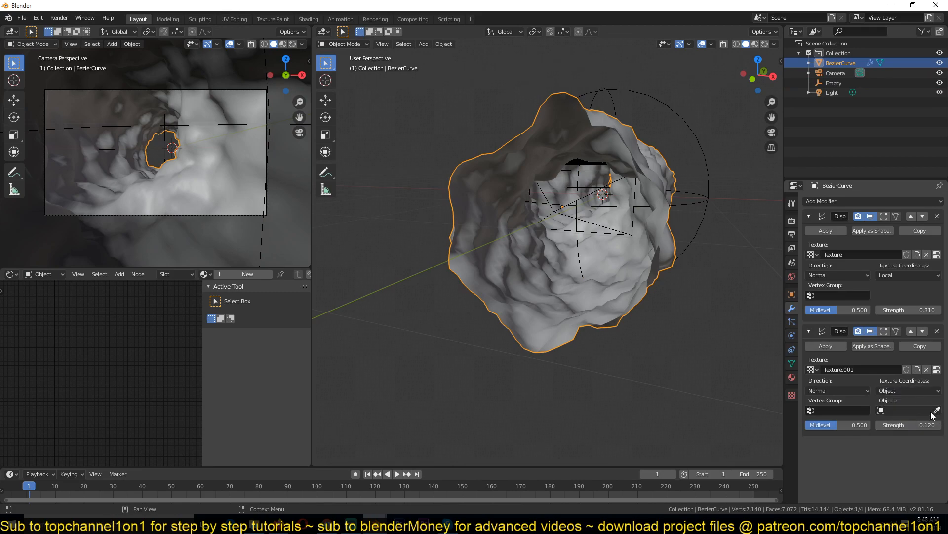
{"action": "left_click", "coordinate": [834, 82]}
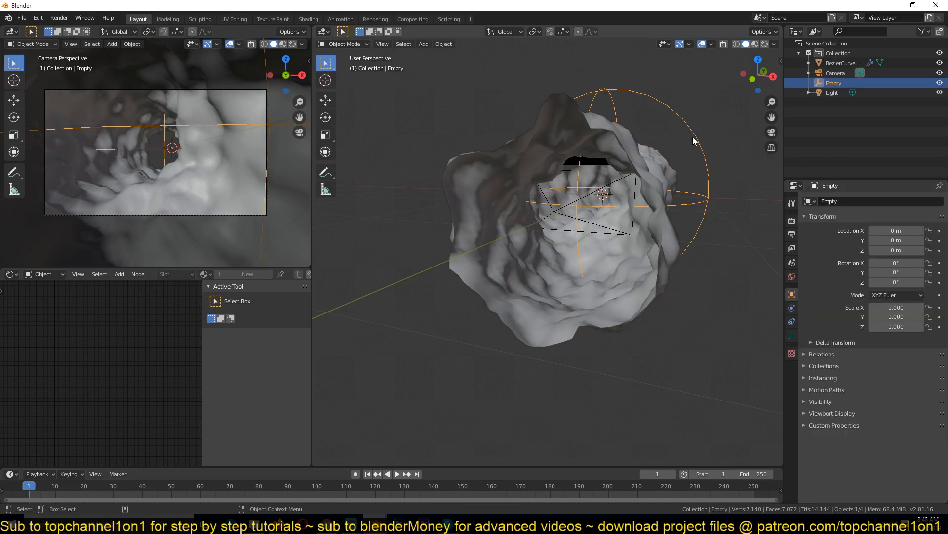
{"action": "key", "text": "s"}
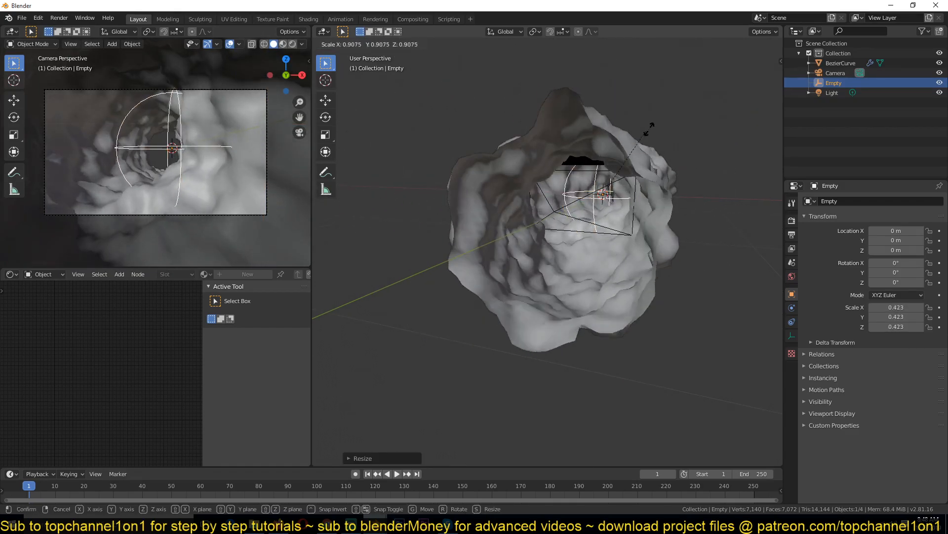
Scale the Empty down to about 0.065 for dense rocky detail, then reselect BezierCurve
{"action": "left_click", "coordinate": [840, 63]}
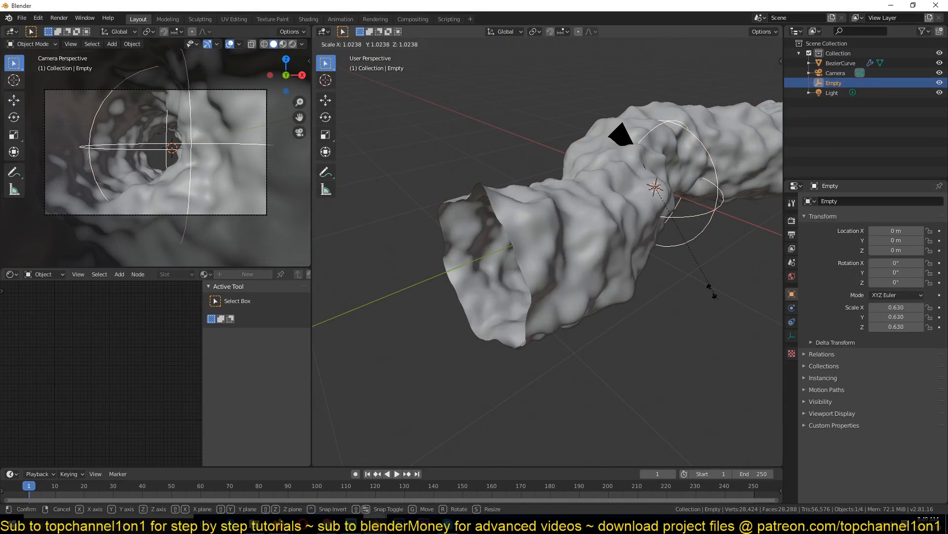
{"action": "mouse_move", "coordinate": [673, 196]}
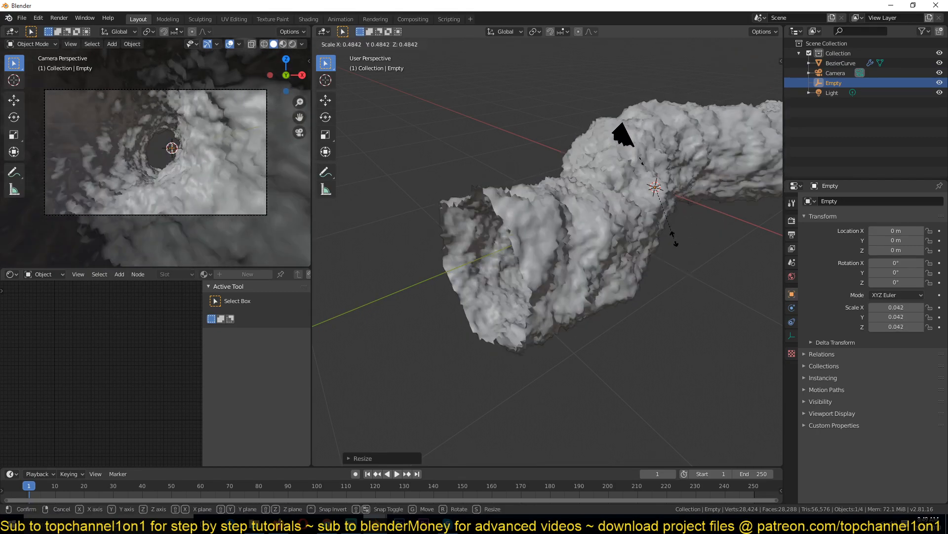
{"action": "left_click", "coordinate": [594, 258]}
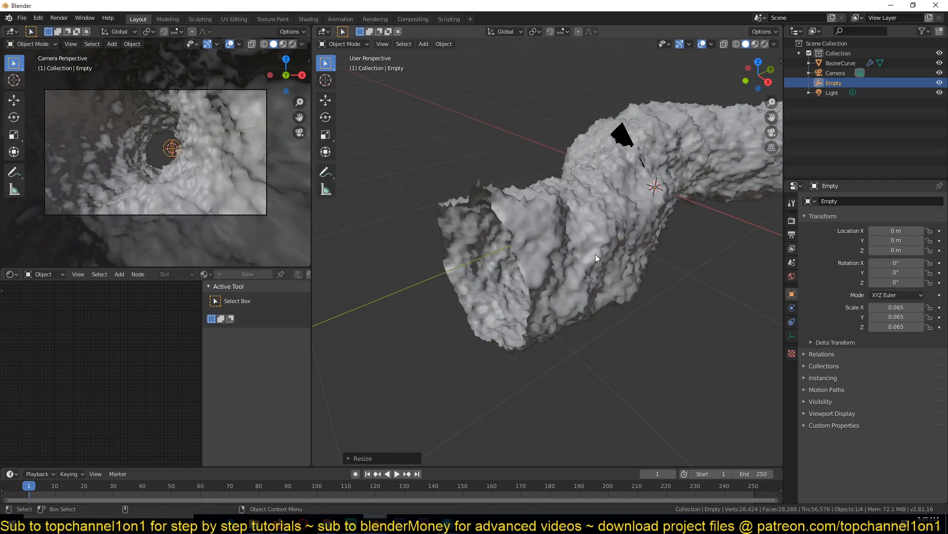
{"action": "left_click", "coordinate": [840, 63]}
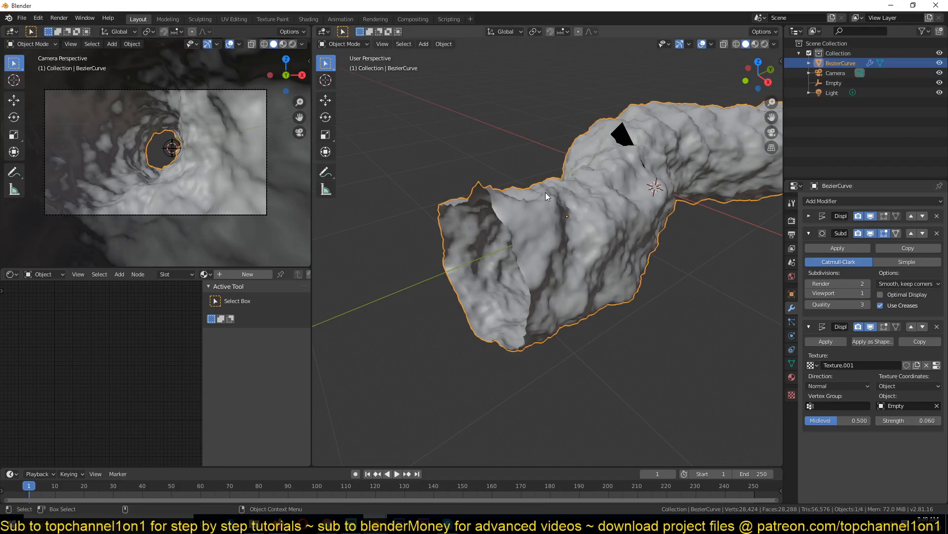
Zoom out to see the whole smooth tunnel tube from outside without displacement
{"action": "scroll", "scroll_direction": "down", "scroll_amount": 3}
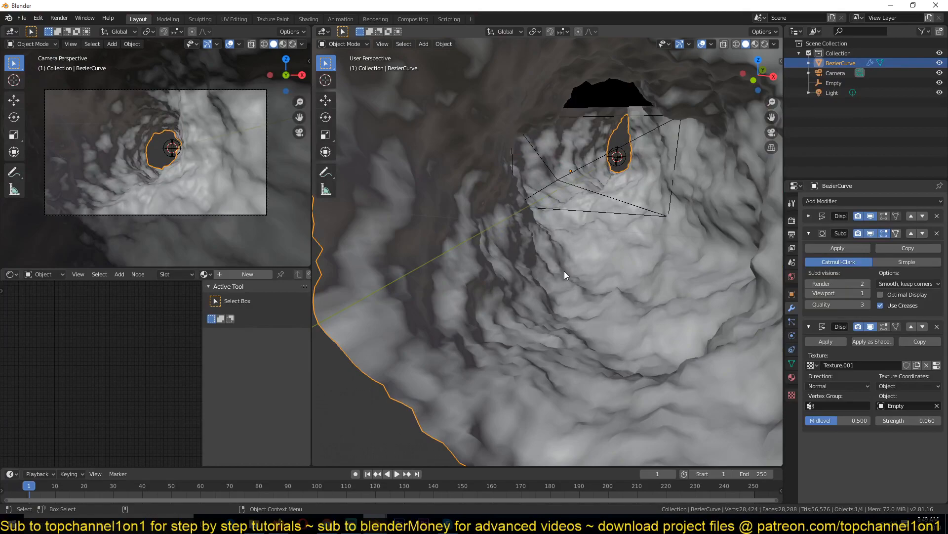
{"action": "mouse_move", "coordinate": [369, 378]}
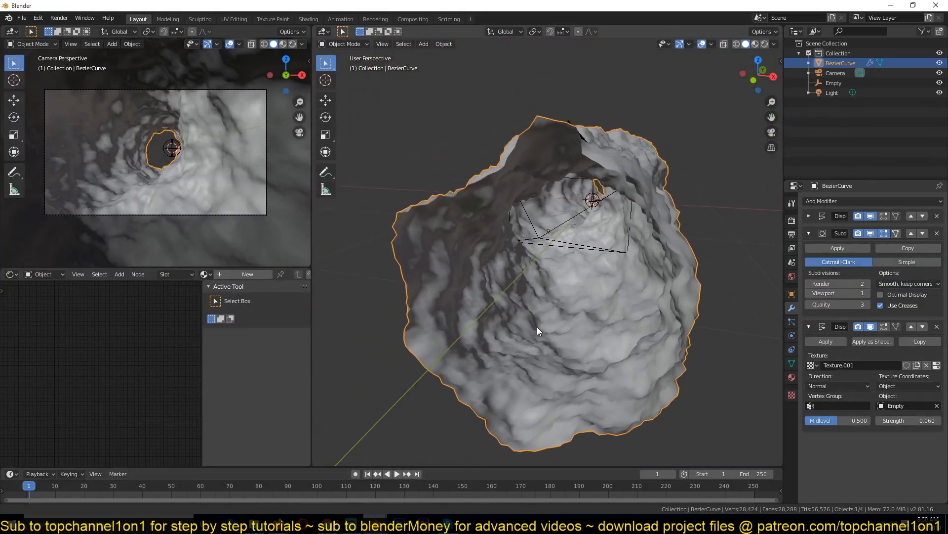
{"action": "scroll", "scroll_direction": "down", "scroll_amount": 3}
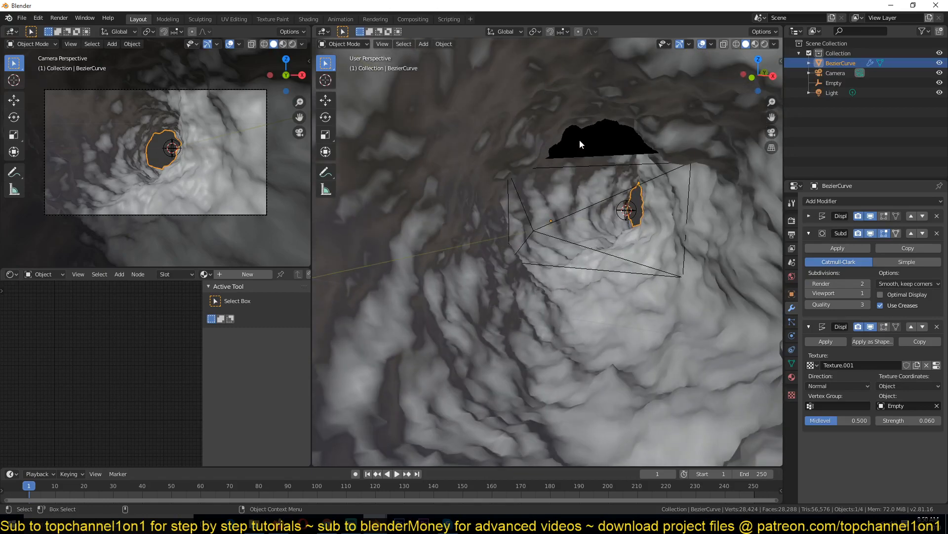
{"action": "mouse_move", "coordinate": [583, 272]}
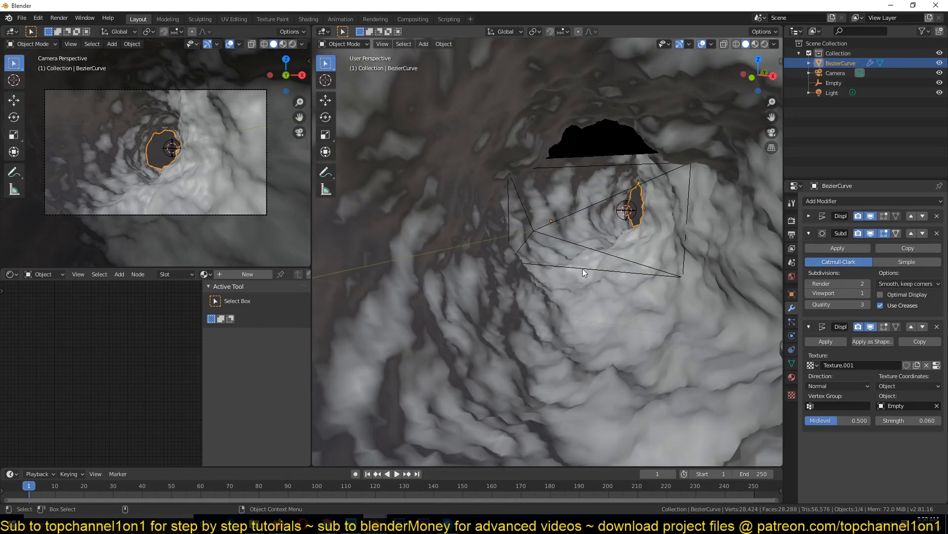
{"action": "mouse_move", "coordinate": [600, 213]}
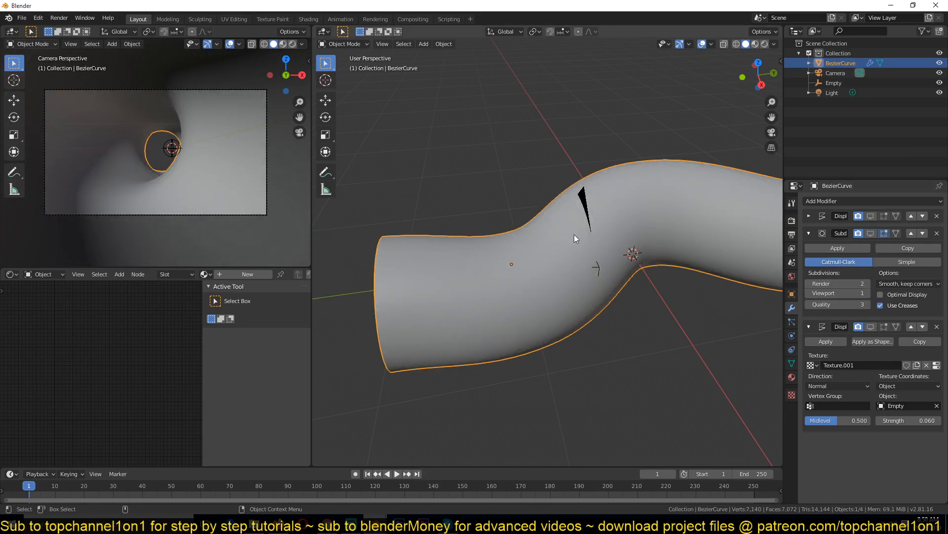
Bridge the two opposite face loops with 15 cuts into a displaced rock column in Edit Mode
{"action": "key", "text": "Tab"}
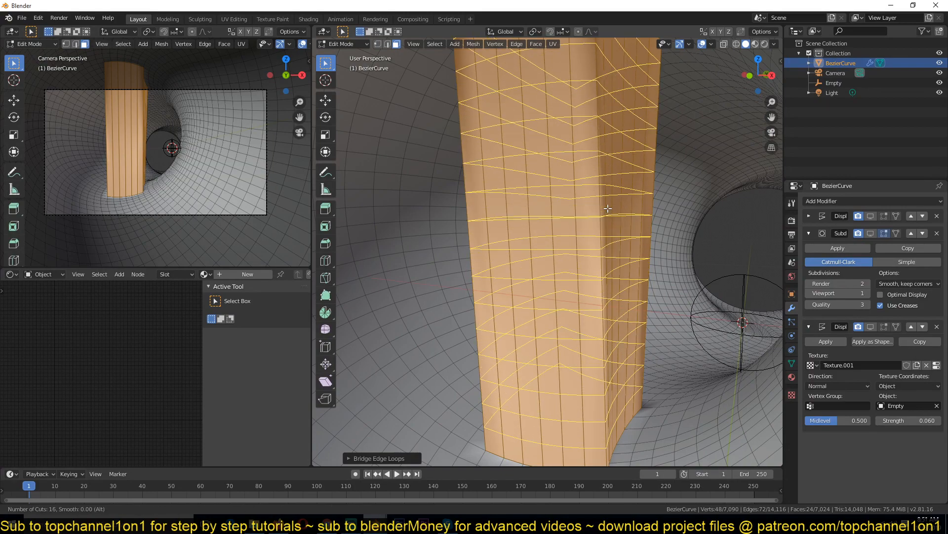
{"action": "key", "text": "Tab"}
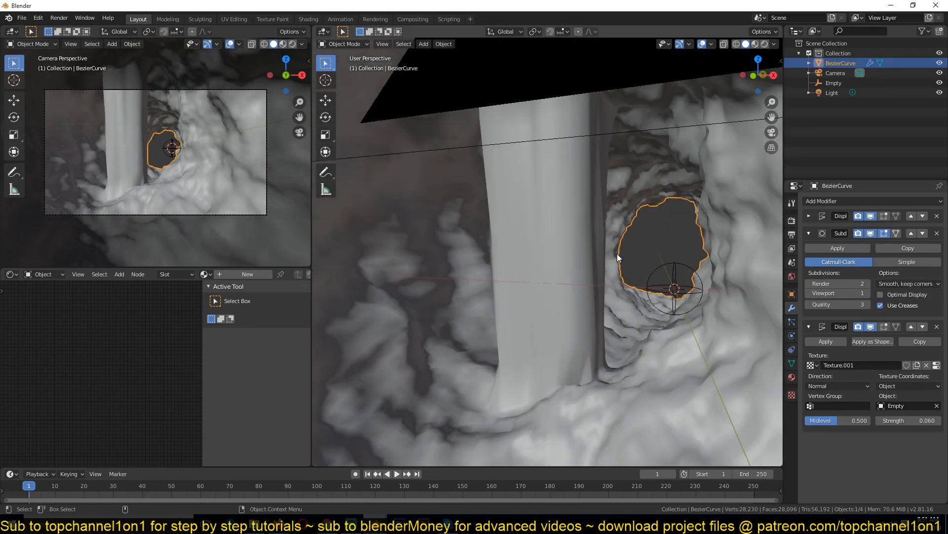
Re-bridge the pillar with Number of Cuts set to 13 for a denser face grid
{"action": "key", "text": "Tab"}
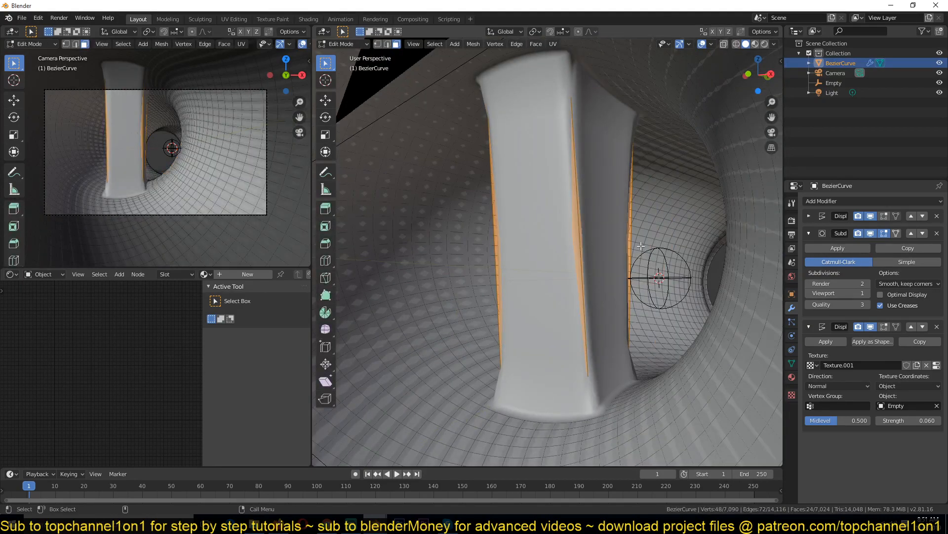
{"action": "key", "text": "Tab"}
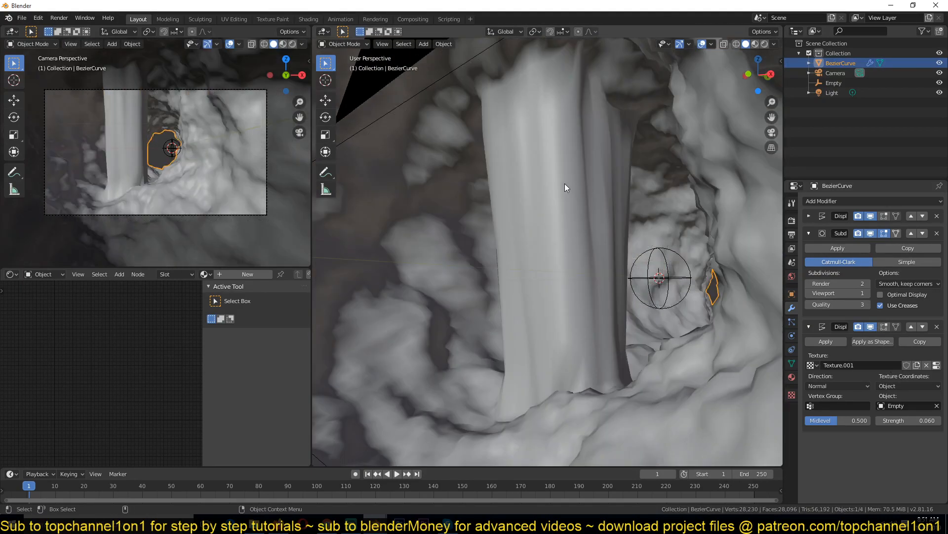
{"action": "mouse_move", "coordinate": [665, 291]}
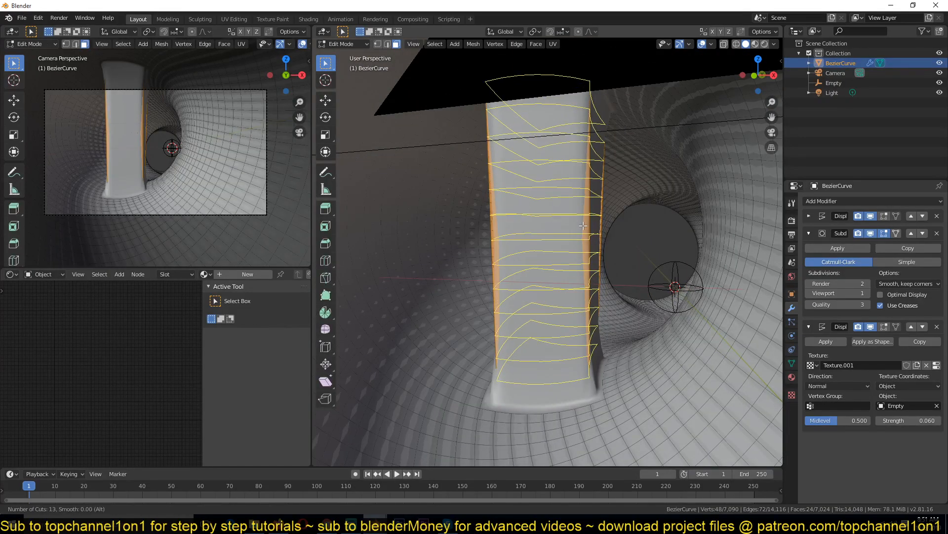
{"action": "left_click", "coordinate": [871, 233]}
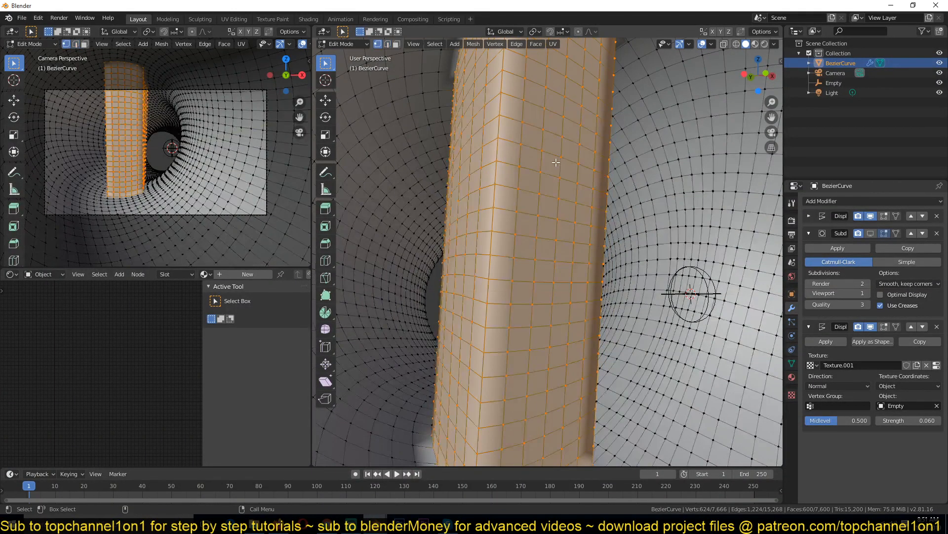
Smooth the selected pillar vertices and select the edge ring around its middle
{"action": "right_click", "coordinate": [556, 162]}
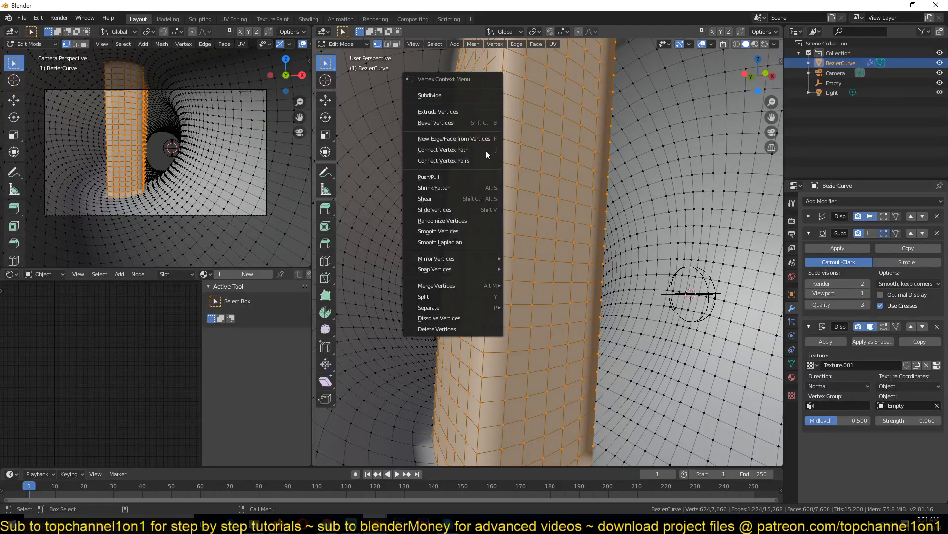
{"action": "left_click", "coordinate": [438, 231]}
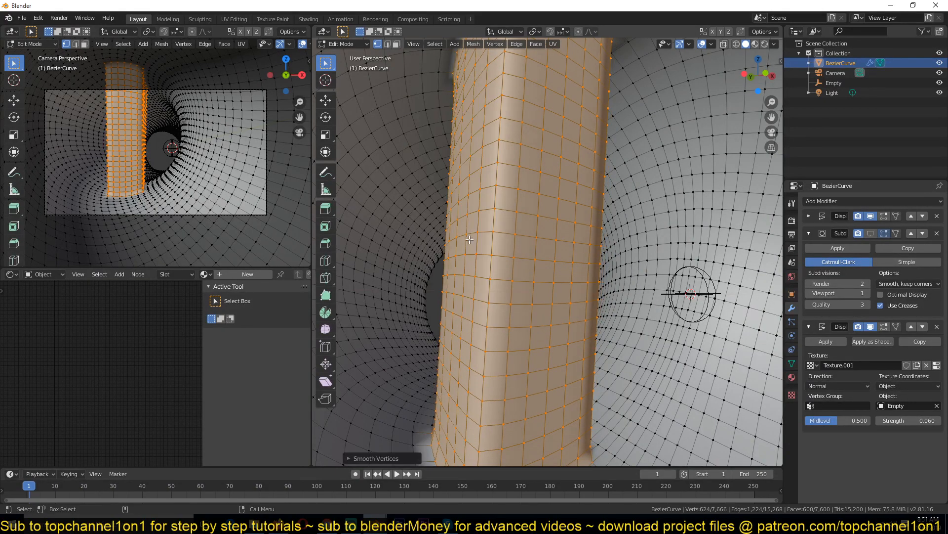
{"action": "left_click", "coordinate": [348, 458]}
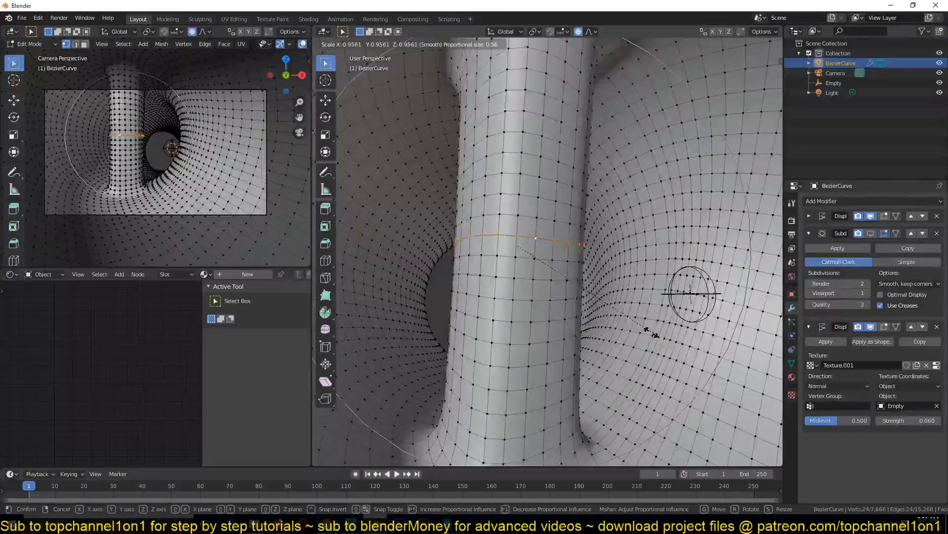
Scale the middle loop inward with proportional editing and Smooth falloff into an hourglass
{"action": "left_click", "coordinate": [596, 31]}
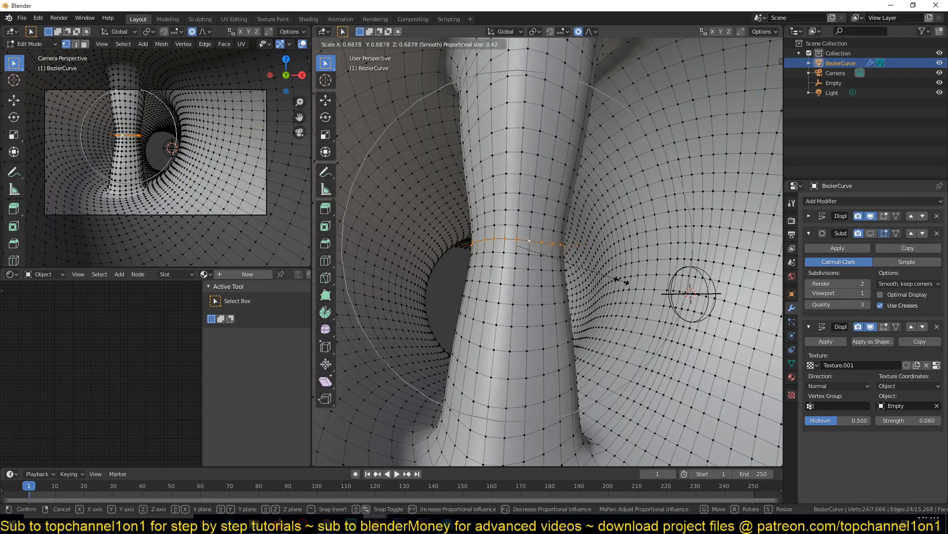
{"action": "left_click", "coordinate": [595, 32]}
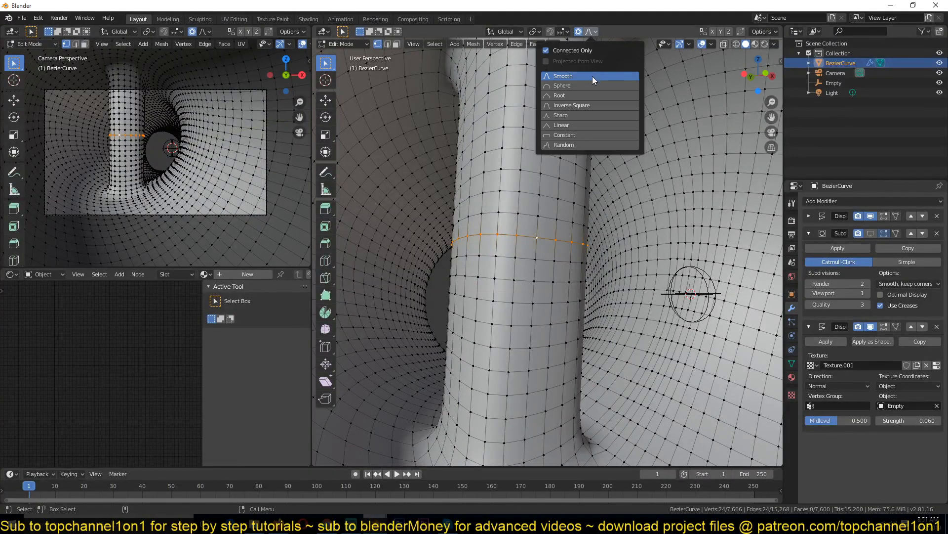
{"action": "left_click", "coordinate": [562, 76]}
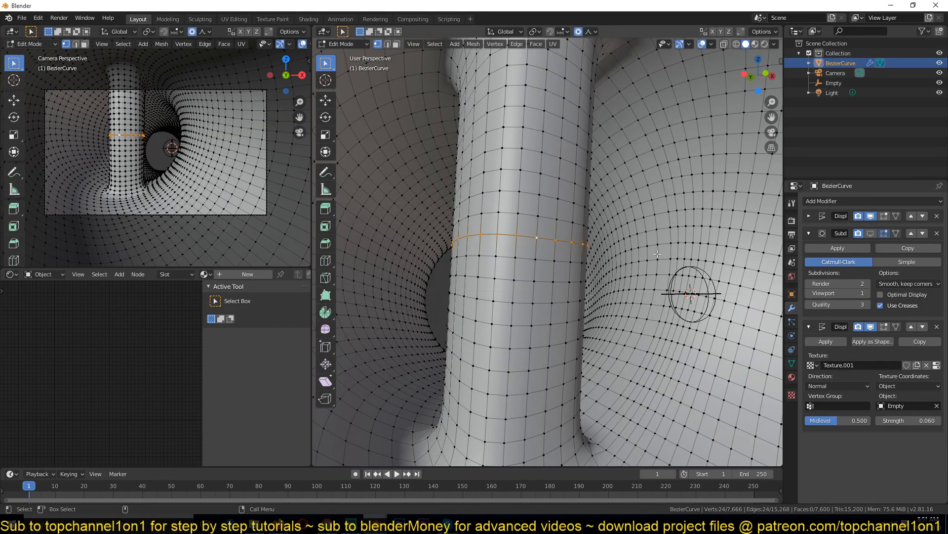
{"action": "left_click", "coordinate": [590, 32]}
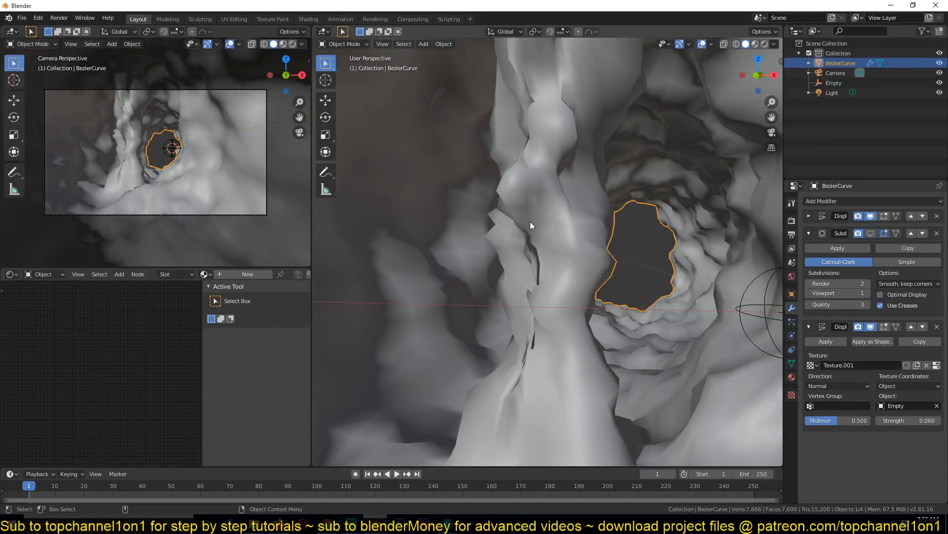
{"action": "mouse_move", "coordinate": [658, 273]}
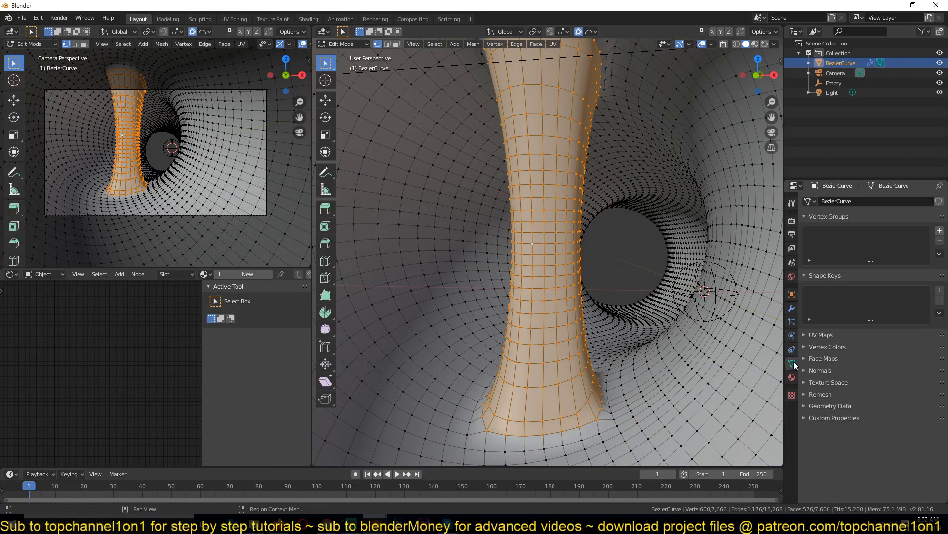
{"action": "mouse_move", "coordinate": [791, 364]}
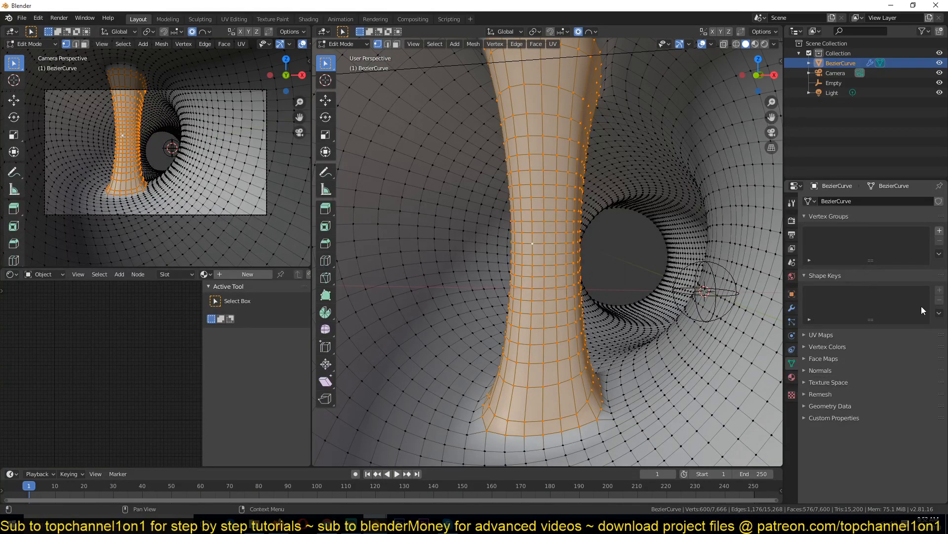
Create a new vertex group and assign the selected tunnel-wall vertices to it
{"action": "left_click", "coordinate": [939, 233]}
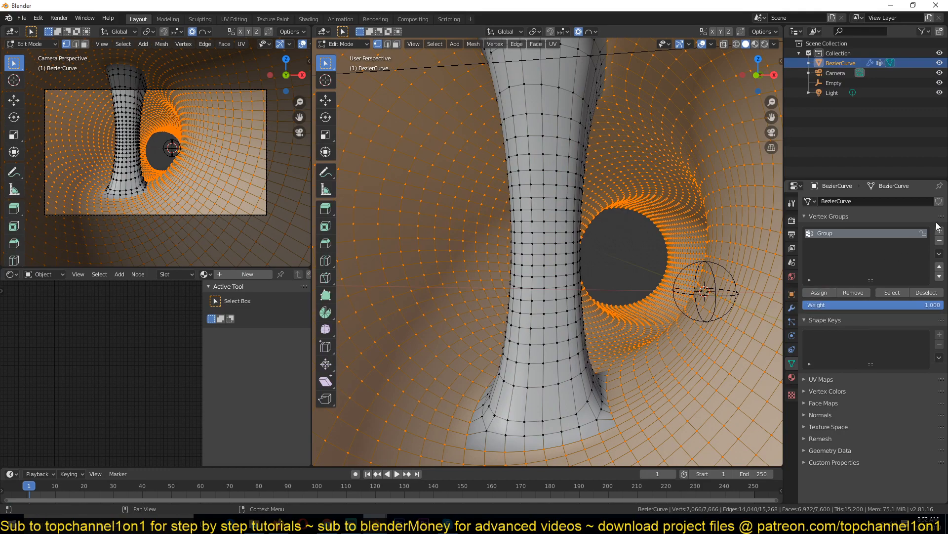
{"action": "key", "text": "Tab"}
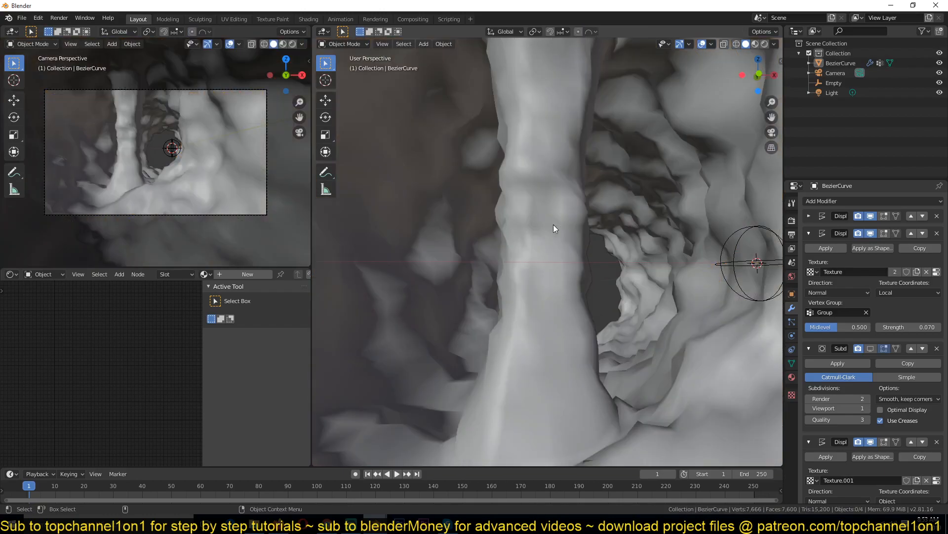
Move the group-limited Displace modifier below Subdivision Surface in the stack
{"action": "key", "text": "Tab"}
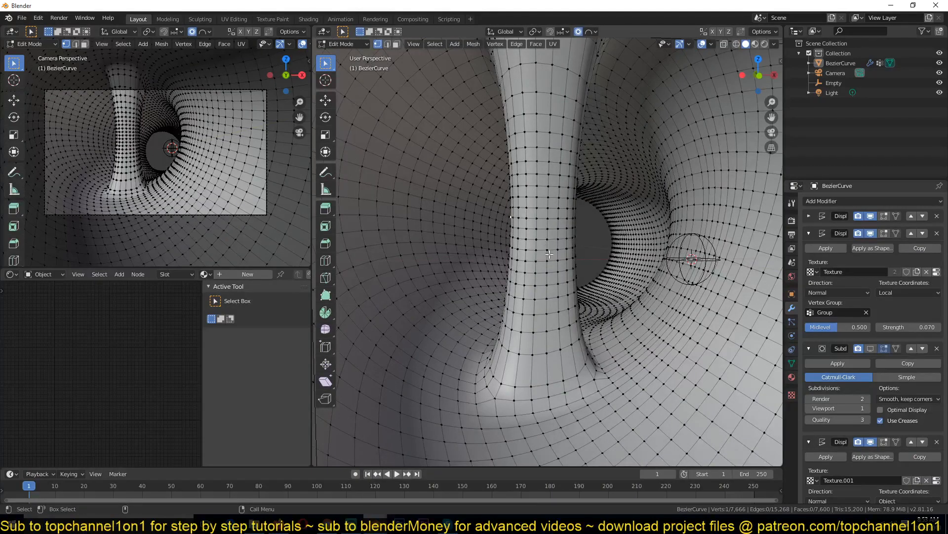
{"action": "mouse_move", "coordinate": [504, 230]}
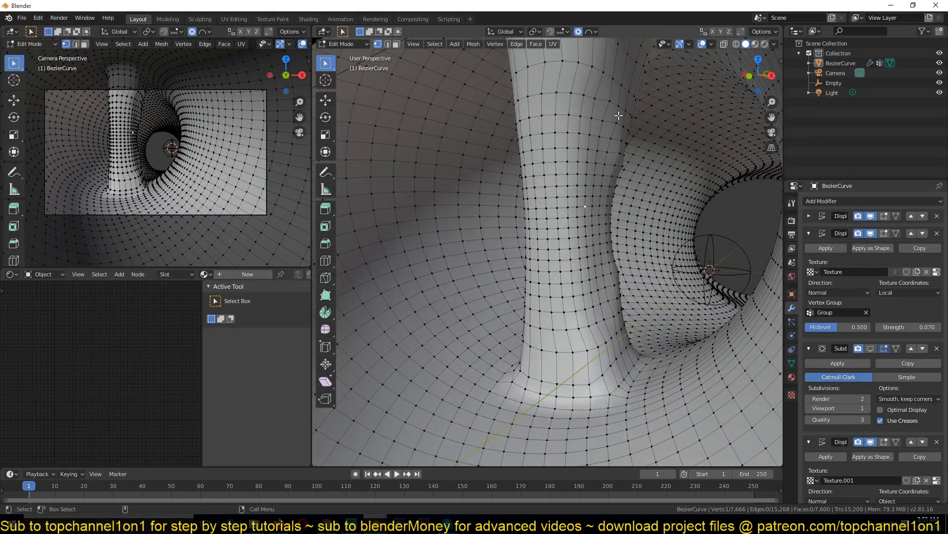
{"action": "key", "text": "g"}
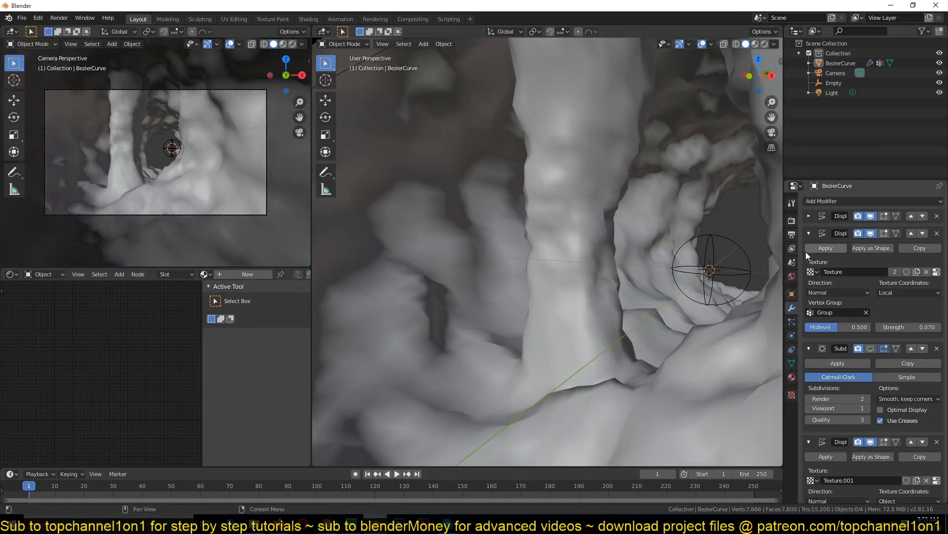
{"action": "left_click", "coordinate": [809, 441]}
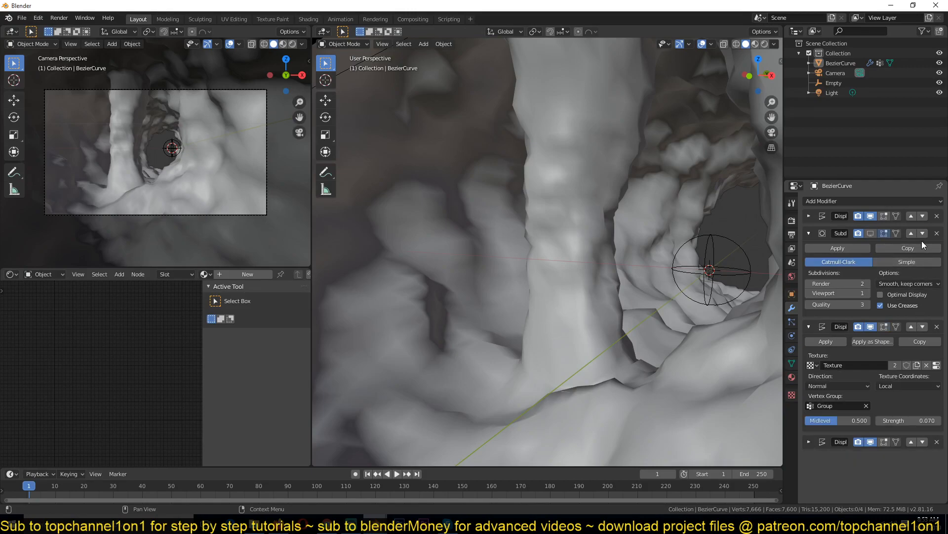
Check the finer, denser rocky walls around the pillar by toggling Edit Mode
{"action": "left_click", "coordinate": [869, 235]}
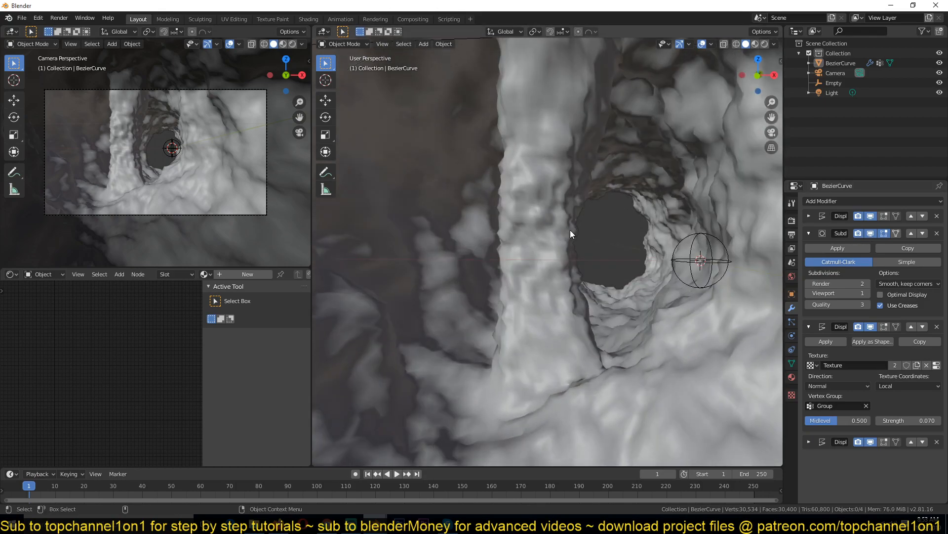
{"action": "key", "text": "Tab"}
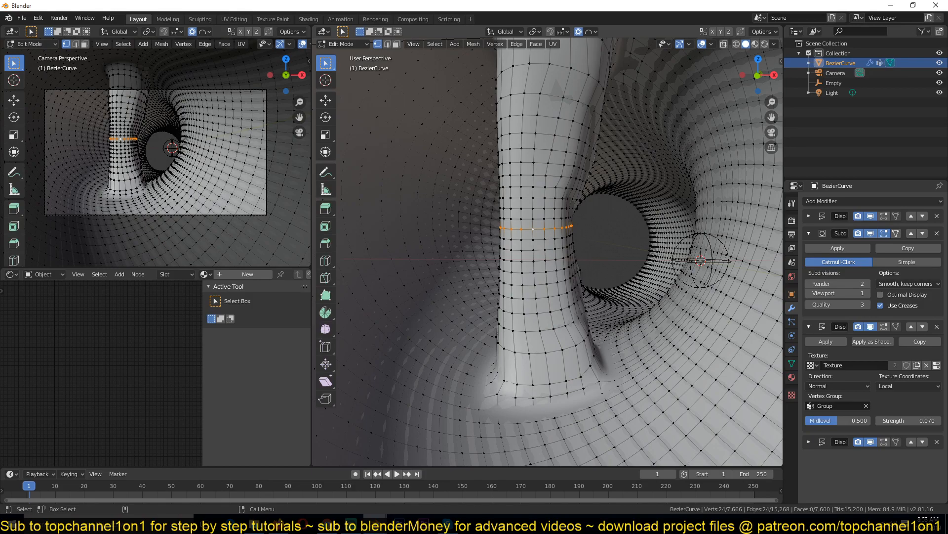
{"action": "key", "text": "Tab"}
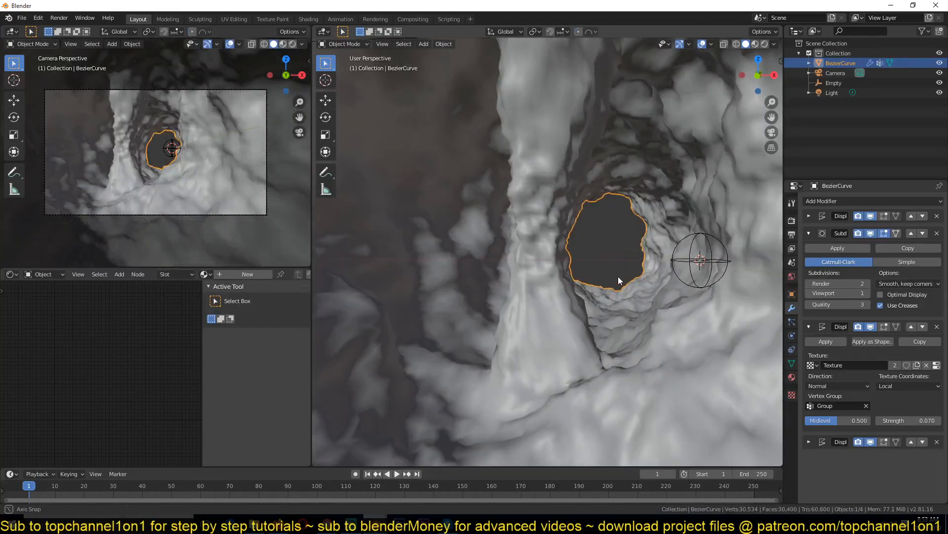